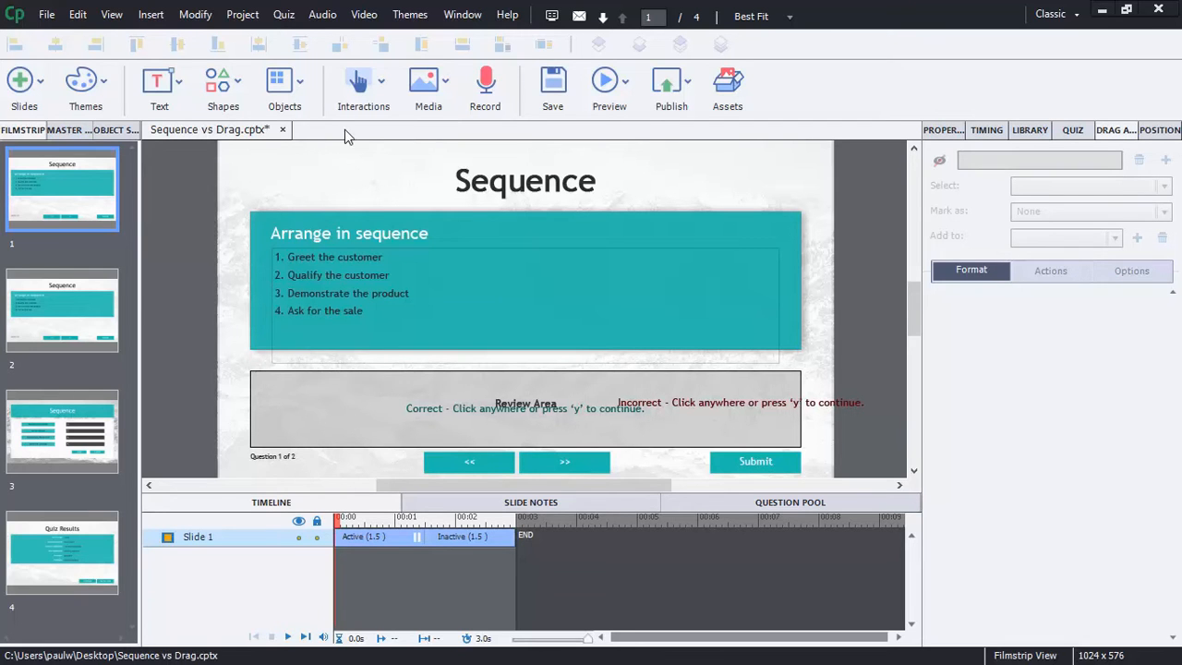
{"action": "mouse_move", "coordinate": [401, 177]}
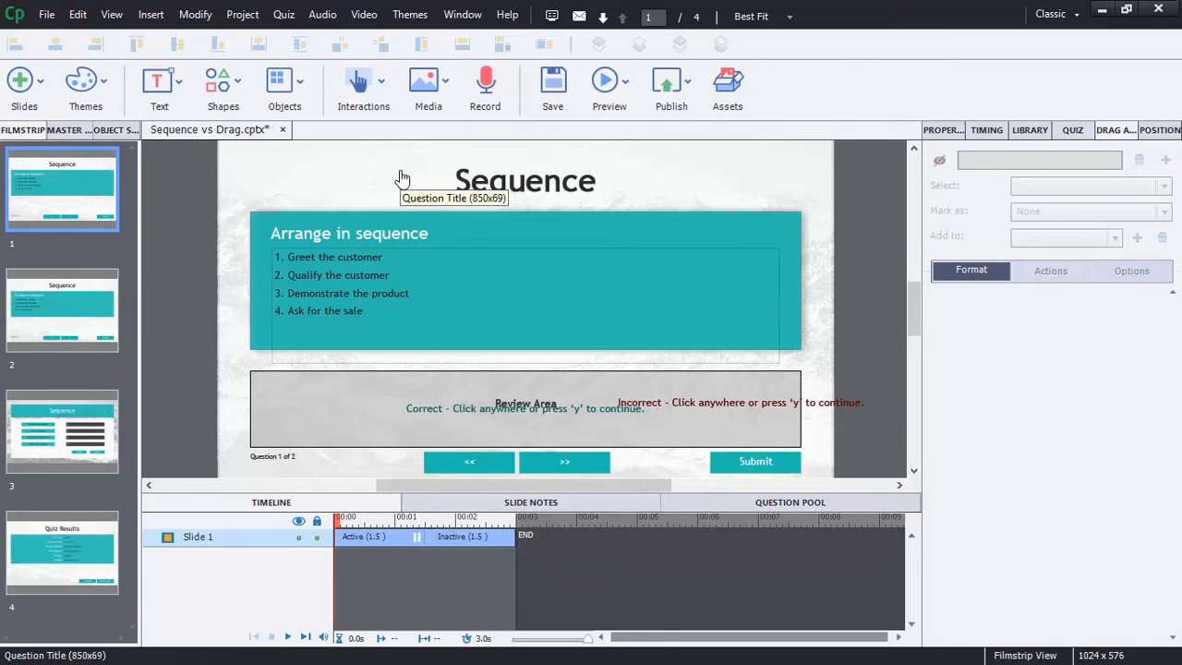
{"action": "mouse_move", "coordinate": [403, 177]}
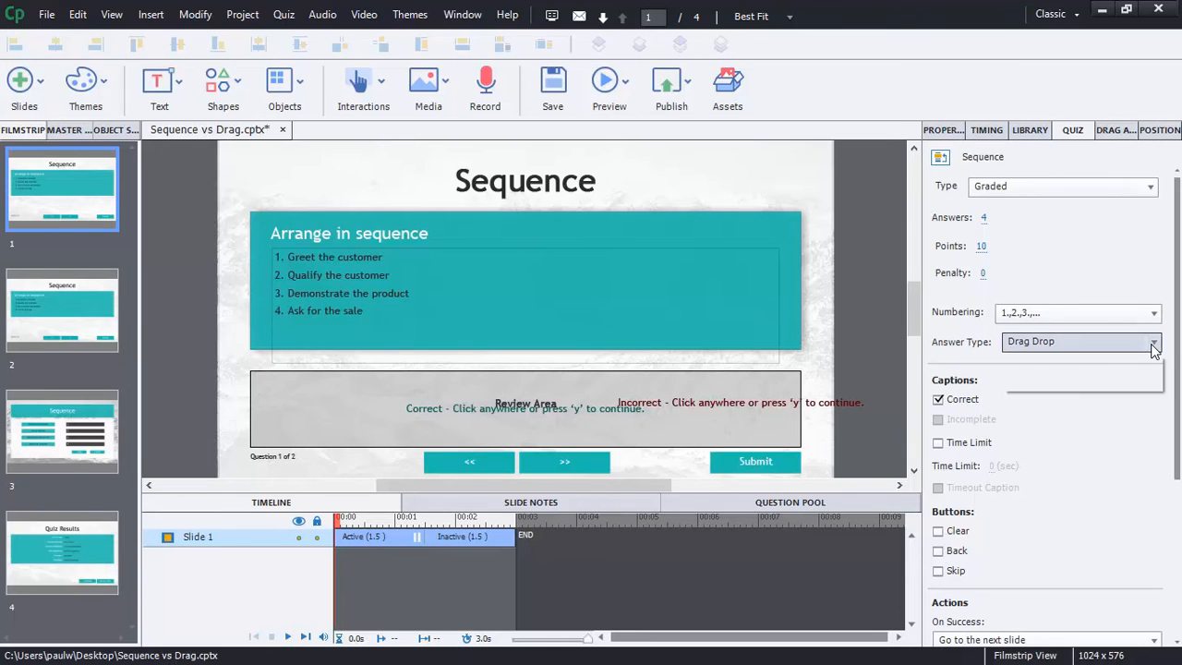
{"action": "left_click", "coordinate": [1154, 341]}
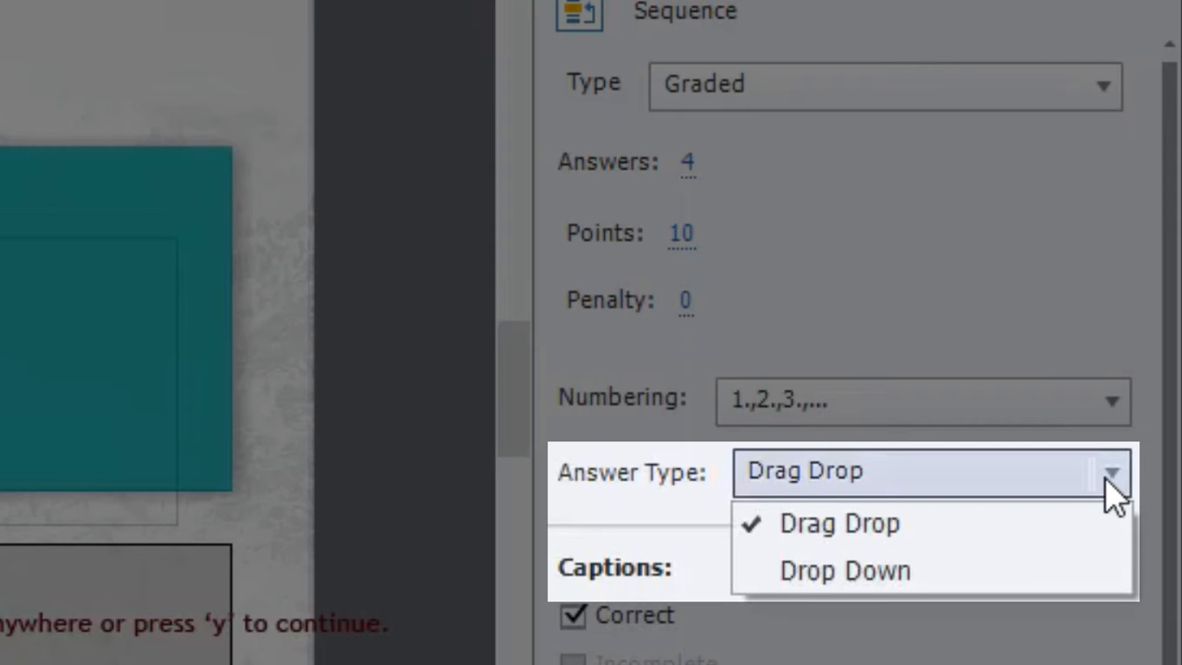
{"action": "left_click", "coordinate": [838, 523]}
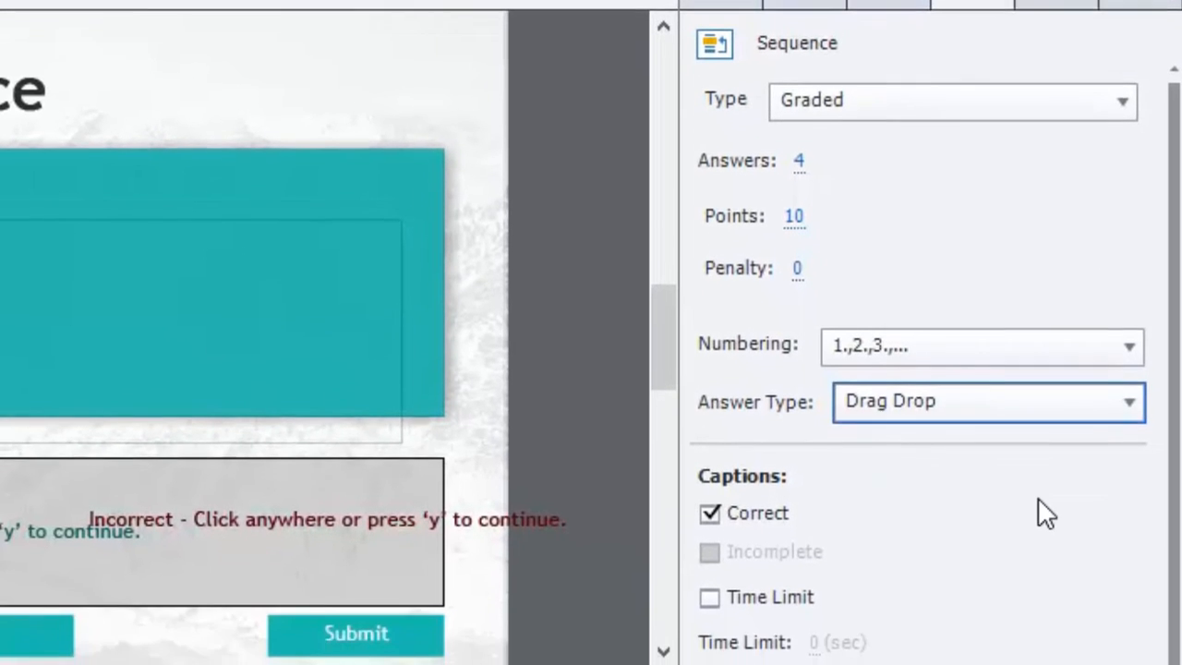
{"action": "scroll", "scroll_direction": "down", "scroll_amount": 3}
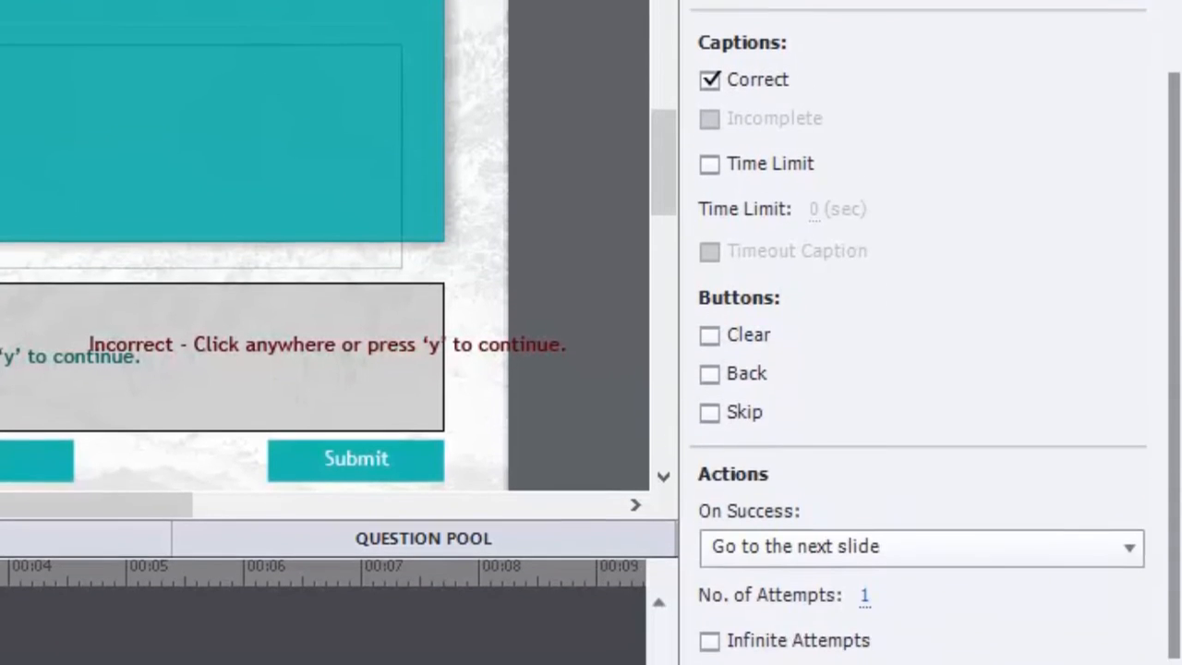
{"action": "scroll", "scroll_direction": "down", "scroll_amount": 3}
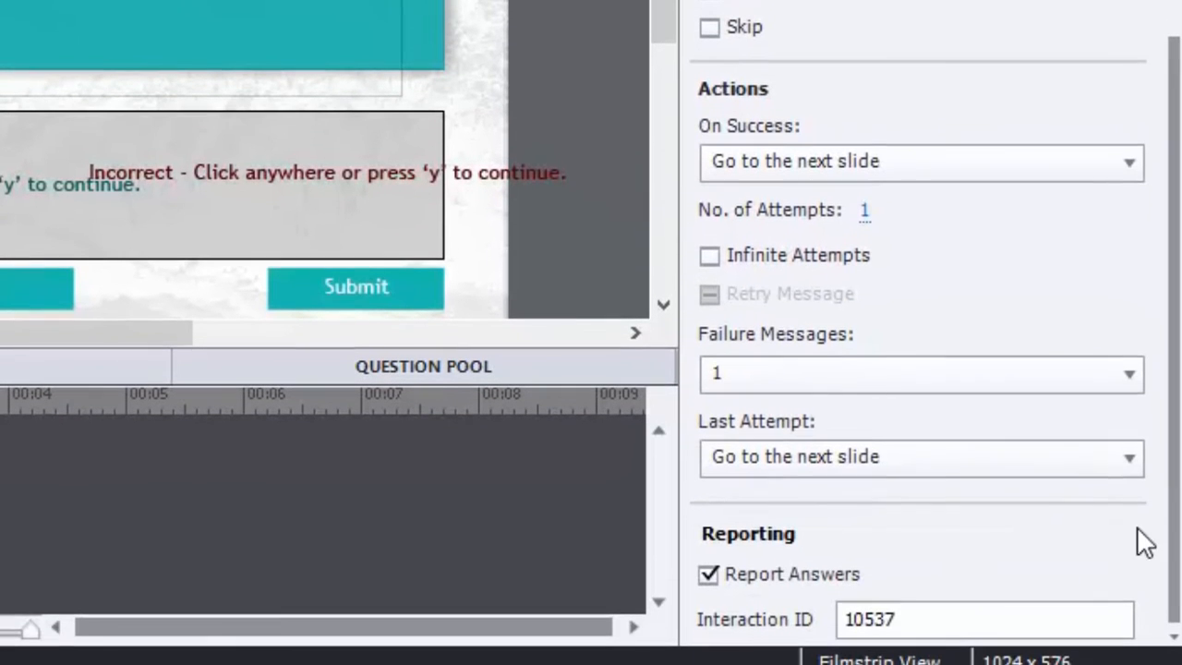
{"action": "mouse_move", "coordinate": [808, 134]}
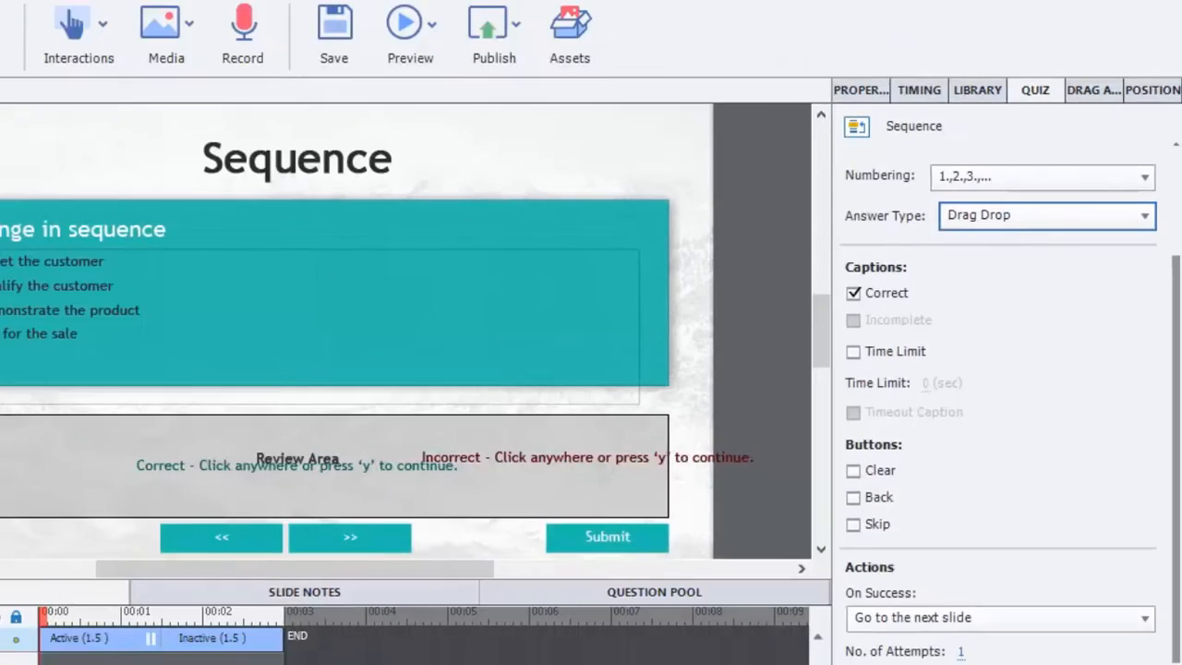
- Preview the next 5 slides from the Preview drop-down
{"action": "left_click", "coordinate": [609, 88]}
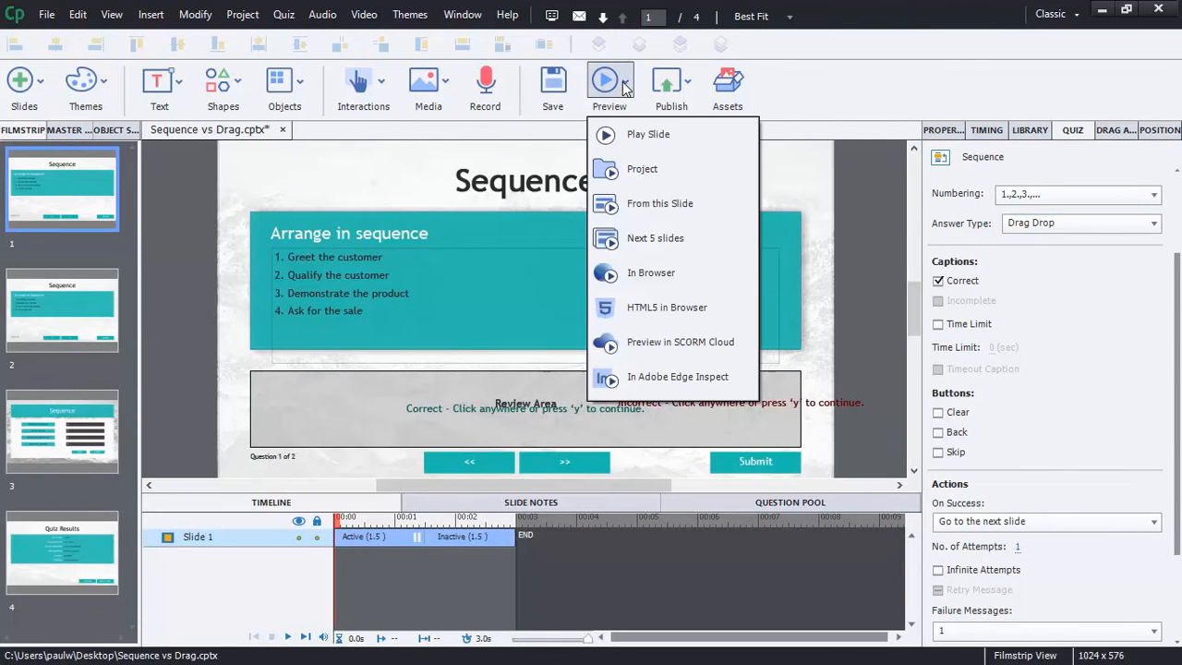
{"action": "mouse_move", "coordinate": [655, 237]}
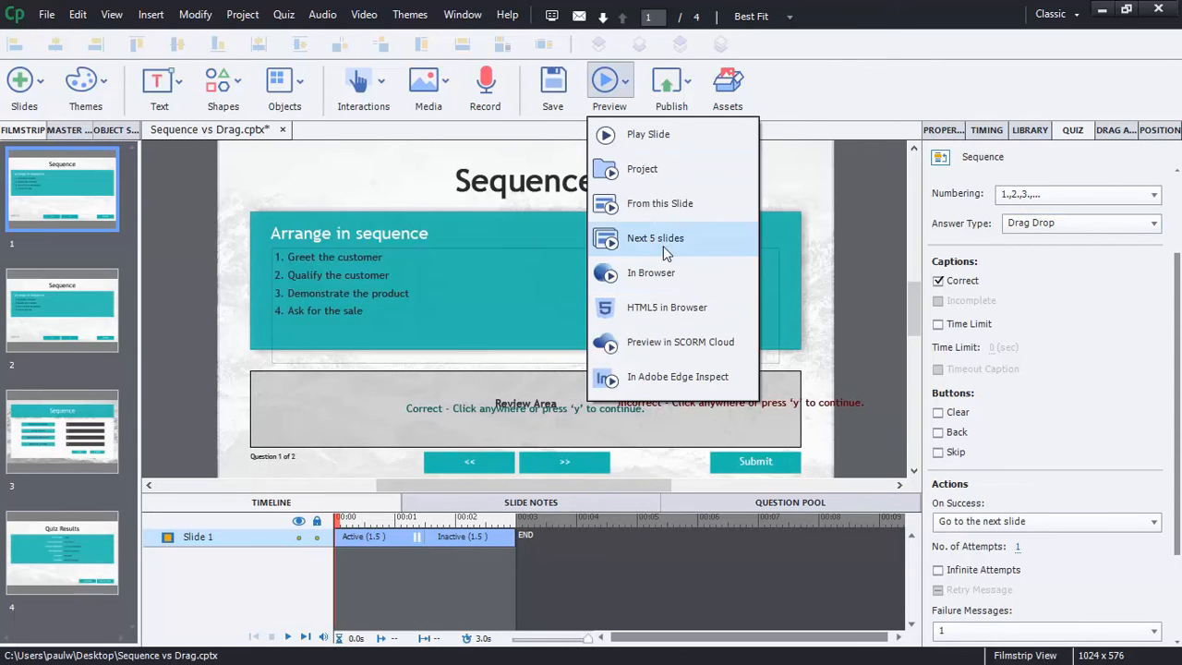
{"action": "left_click", "coordinate": [655, 237]}
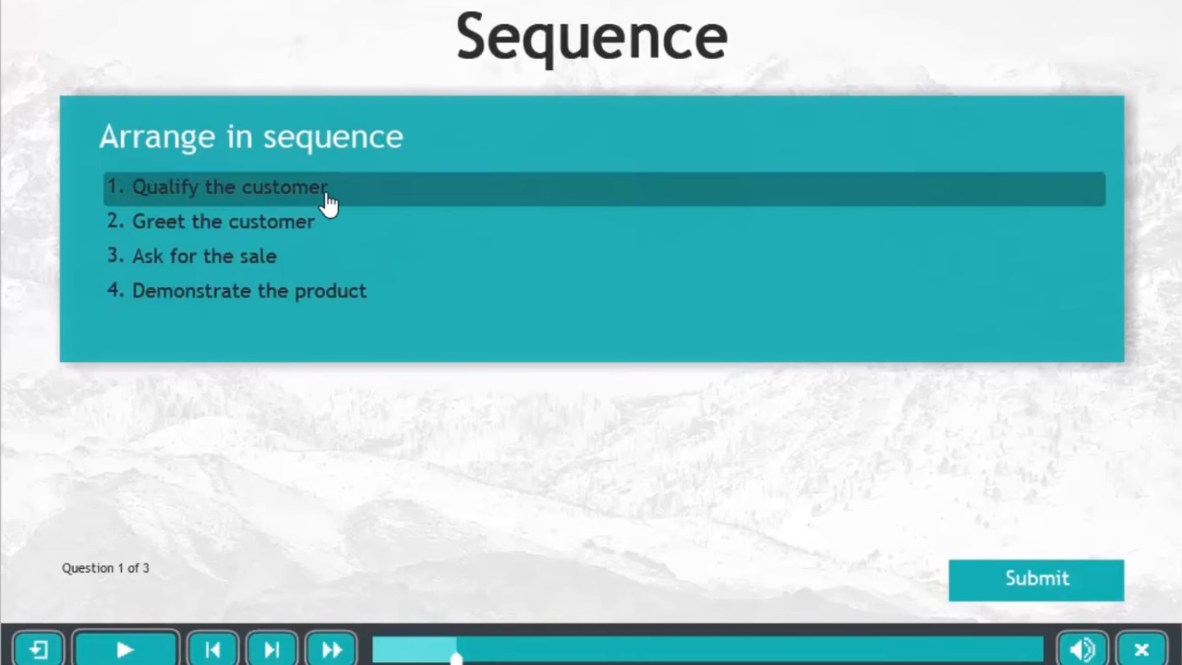
{"action": "mouse_move", "coordinate": [286, 201]}
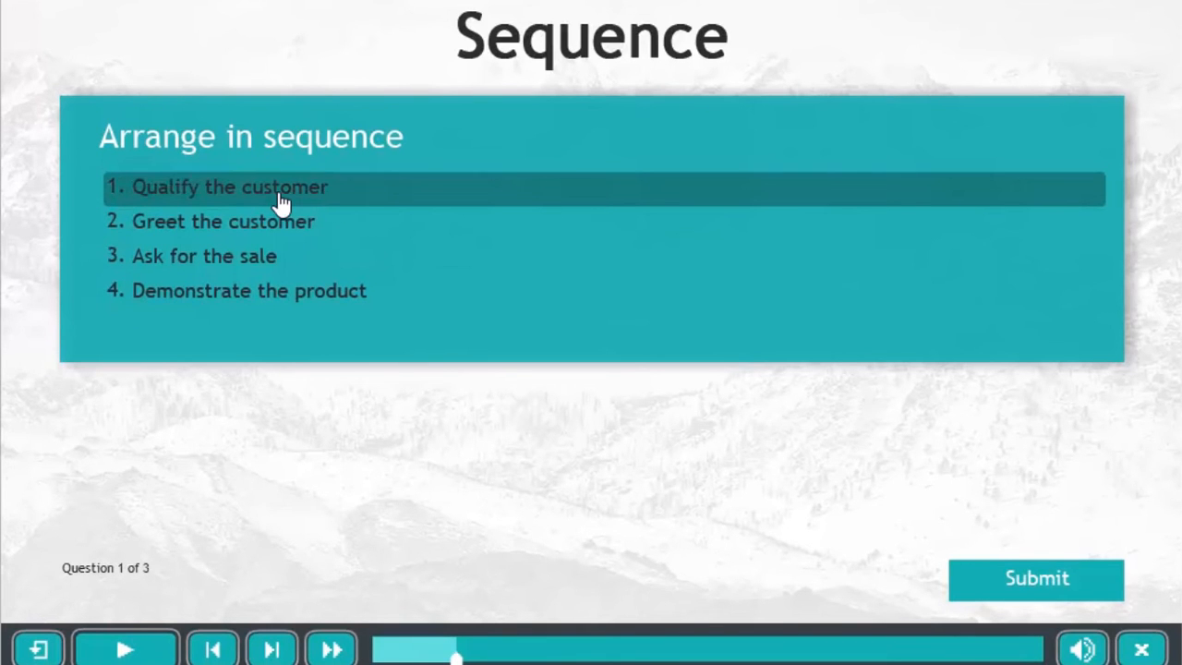
{"action": "mouse_move", "coordinate": [204, 199]}
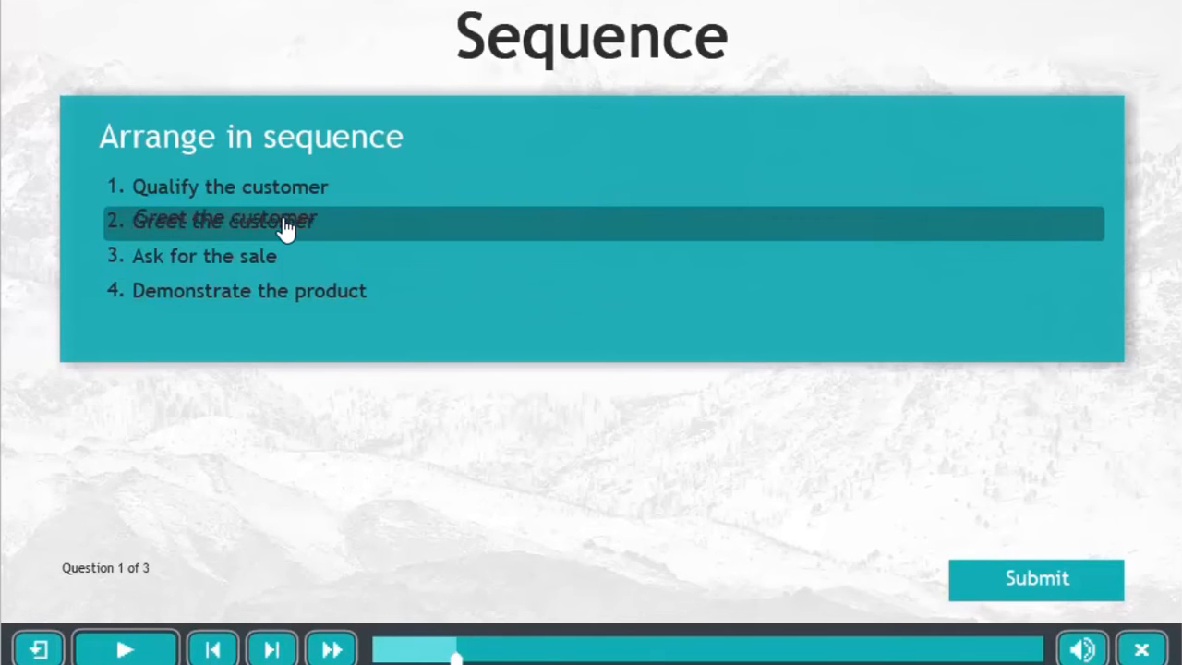
- Drag Greet the customer to the top and Demonstrate the product above Ask for the sale
{"action": "left_click_drag", "start_coordinate": [226, 221], "coordinate": [226, 180]}
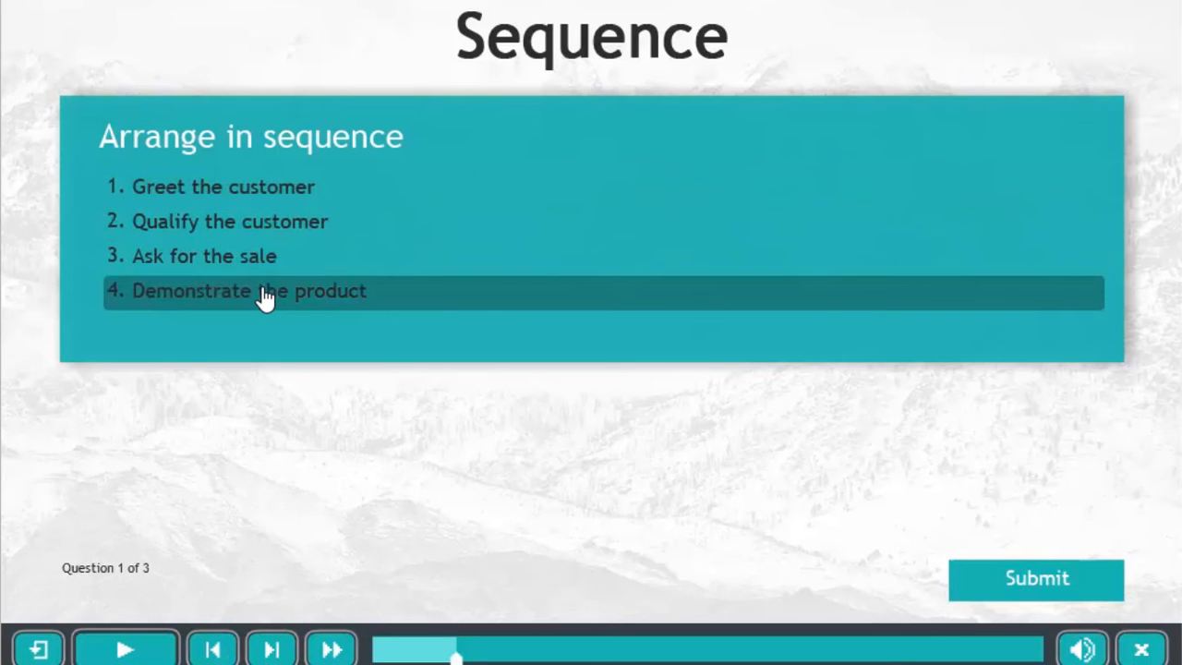
{"action": "mouse_move", "coordinate": [238, 305]}
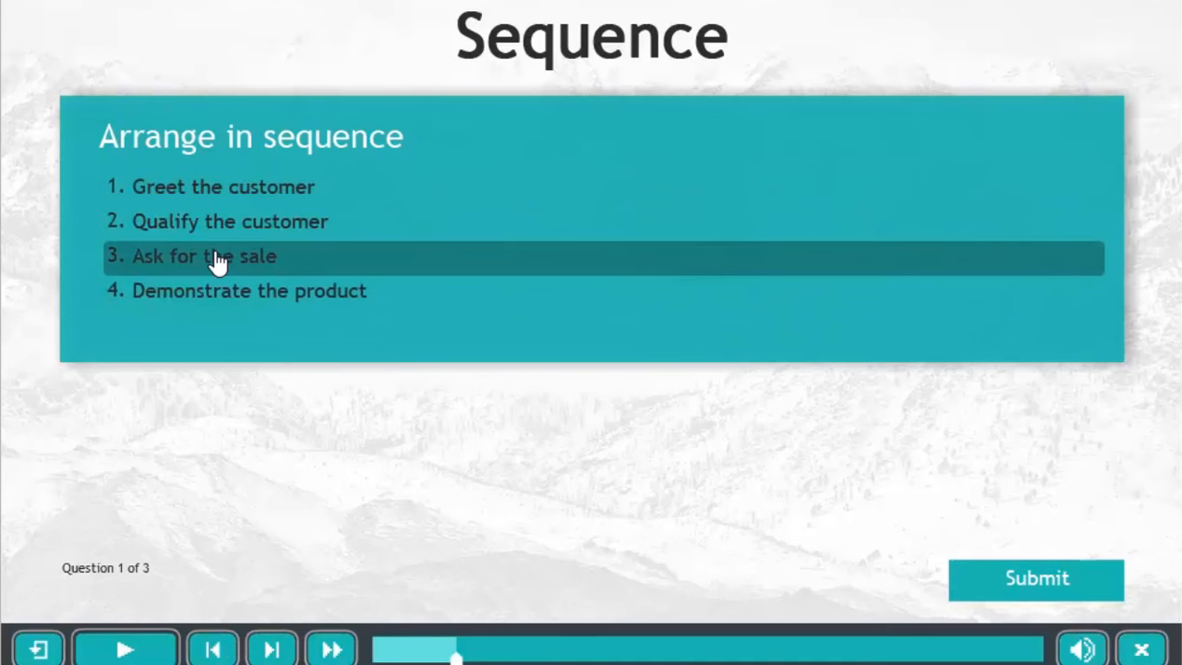
{"action": "mouse_move", "coordinate": [222, 348]}
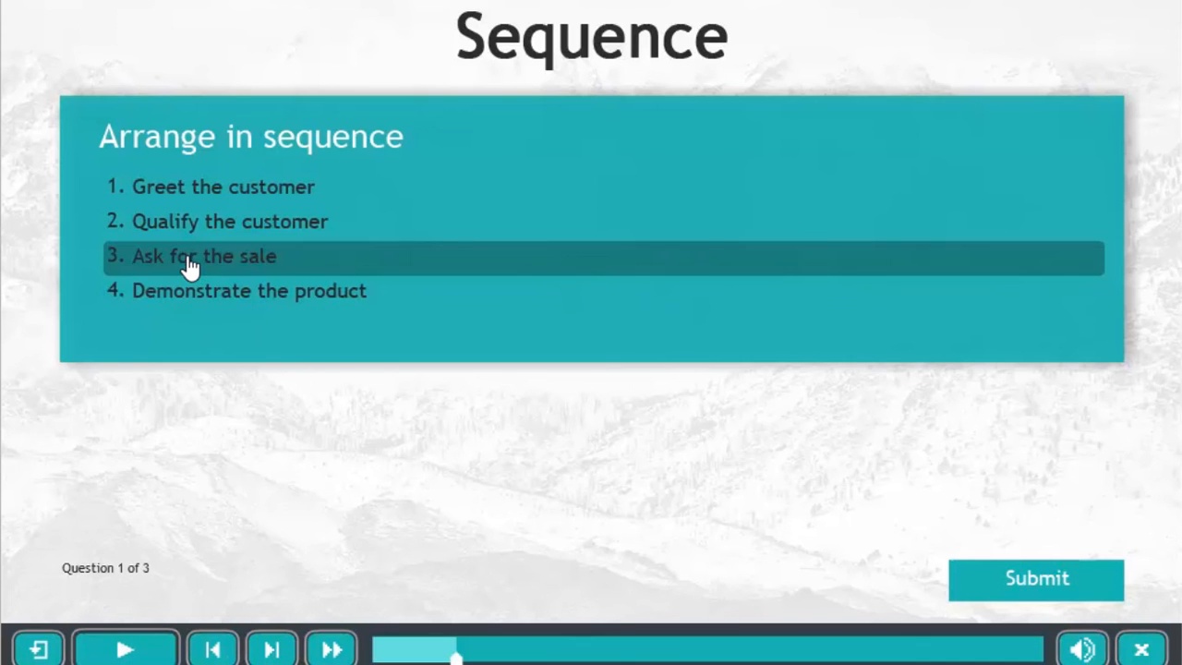
{"action": "left_click_drag", "start_coordinate": [203, 257], "coordinate": [204, 291]}
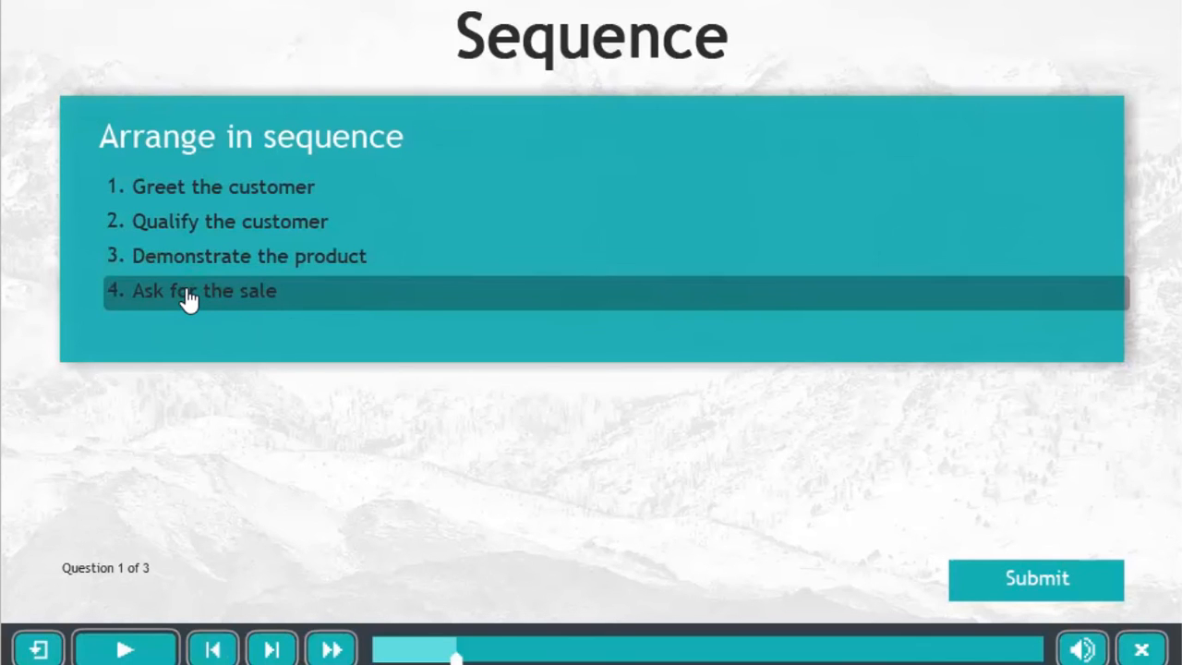
{"action": "mouse_move", "coordinate": [194, 265]}
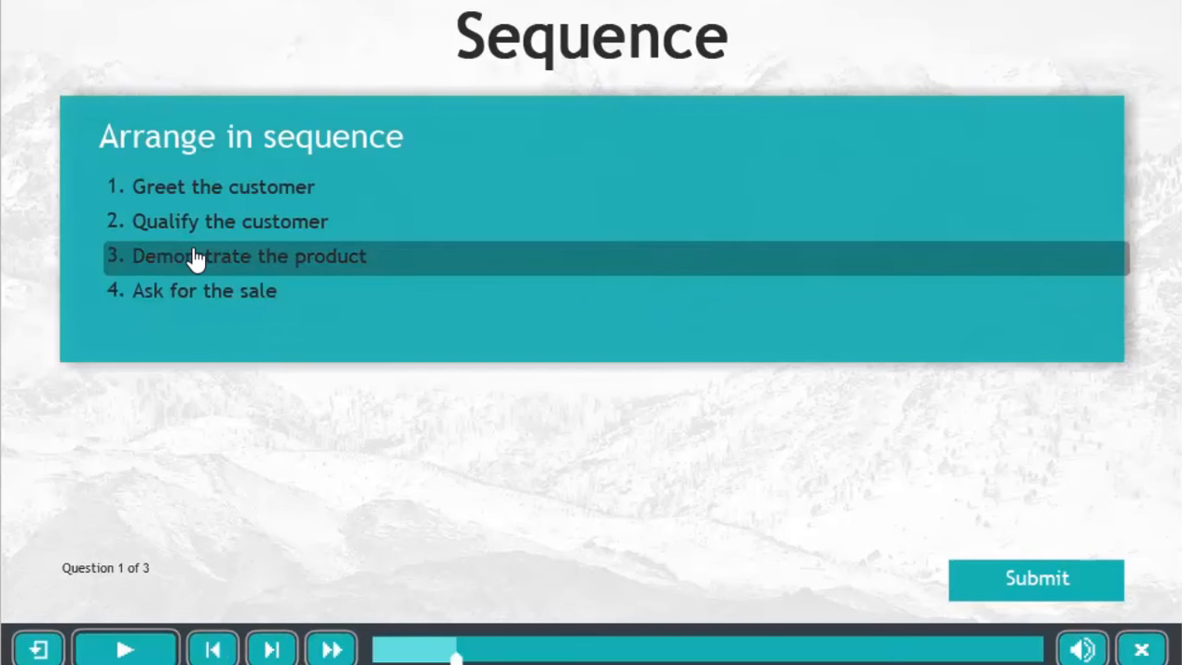
{"action": "mouse_move", "coordinate": [624, 529]}
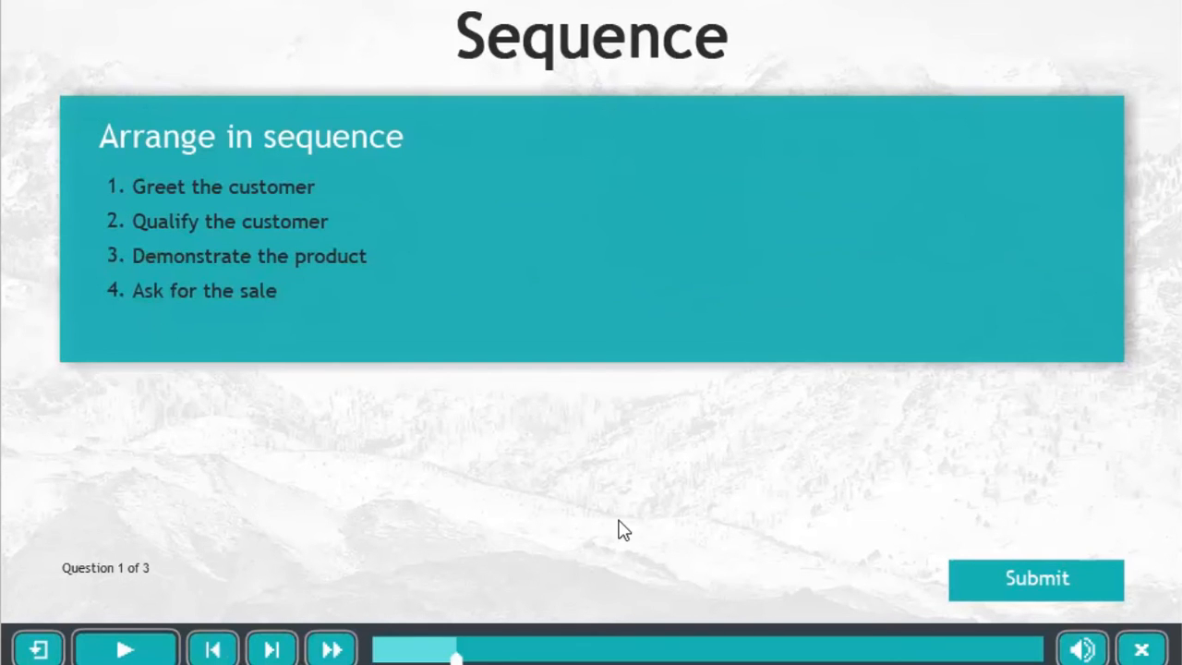
- Keep Ask for the sale last, submit the sequence, and continue past the Correct feedback
{"action": "left_click", "coordinate": [204, 290]}
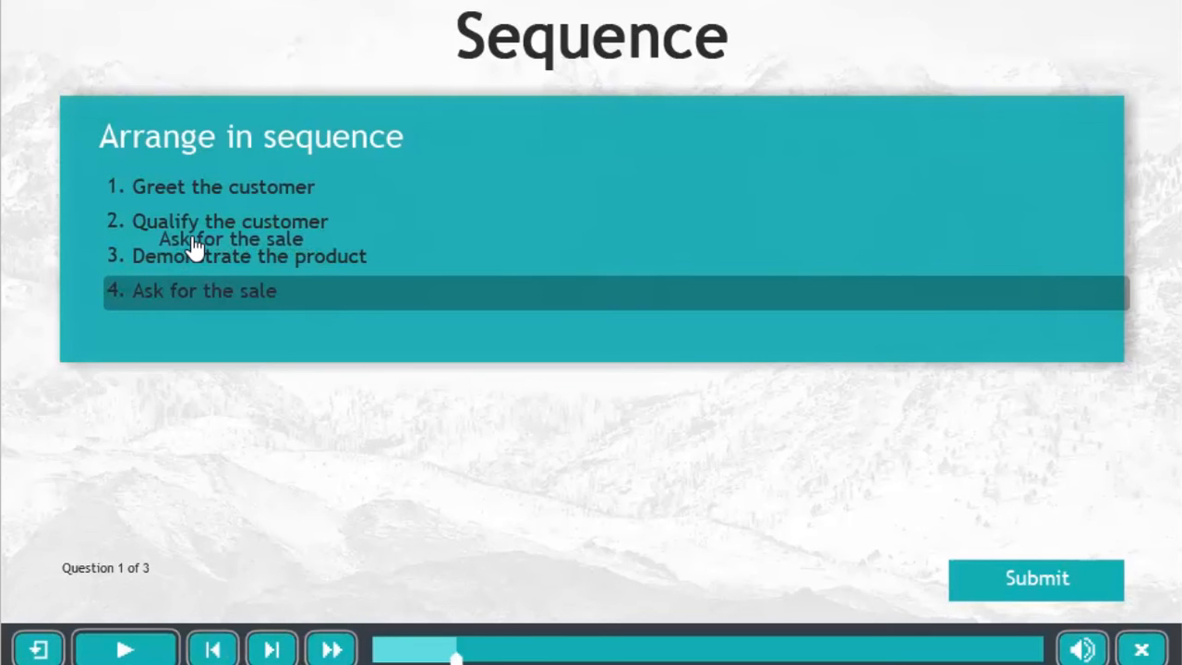
{"action": "left_click_drag", "start_coordinate": [203, 291], "coordinate": [203, 238]}
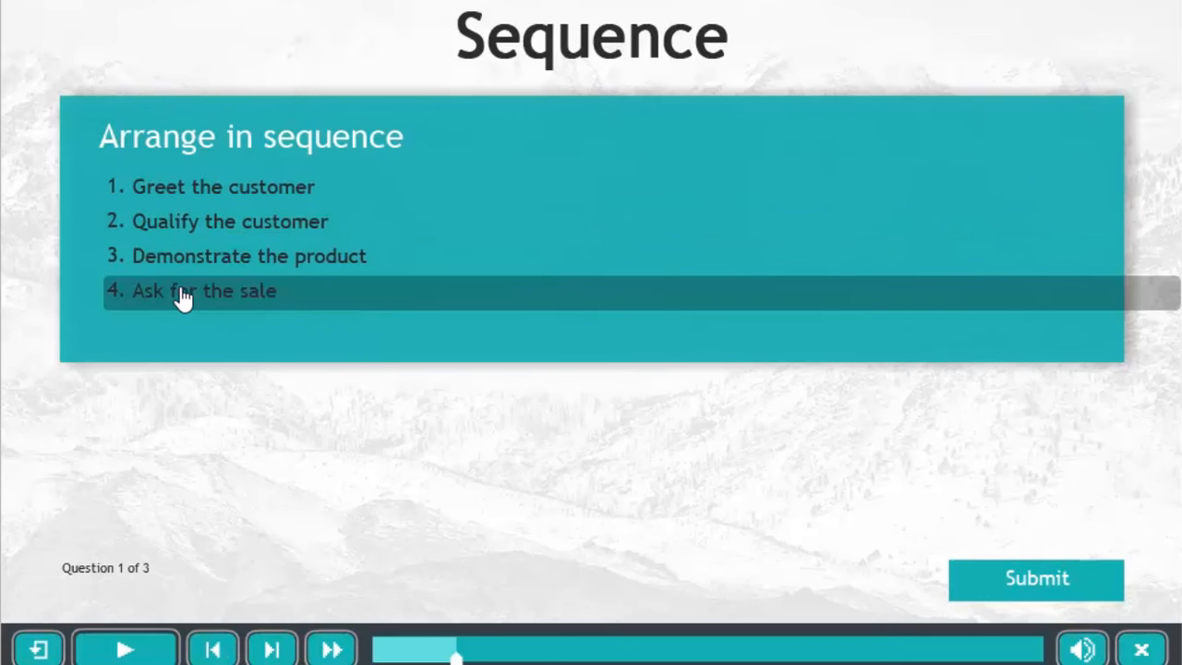
{"action": "mouse_move", "coordinate": [360, 354]}
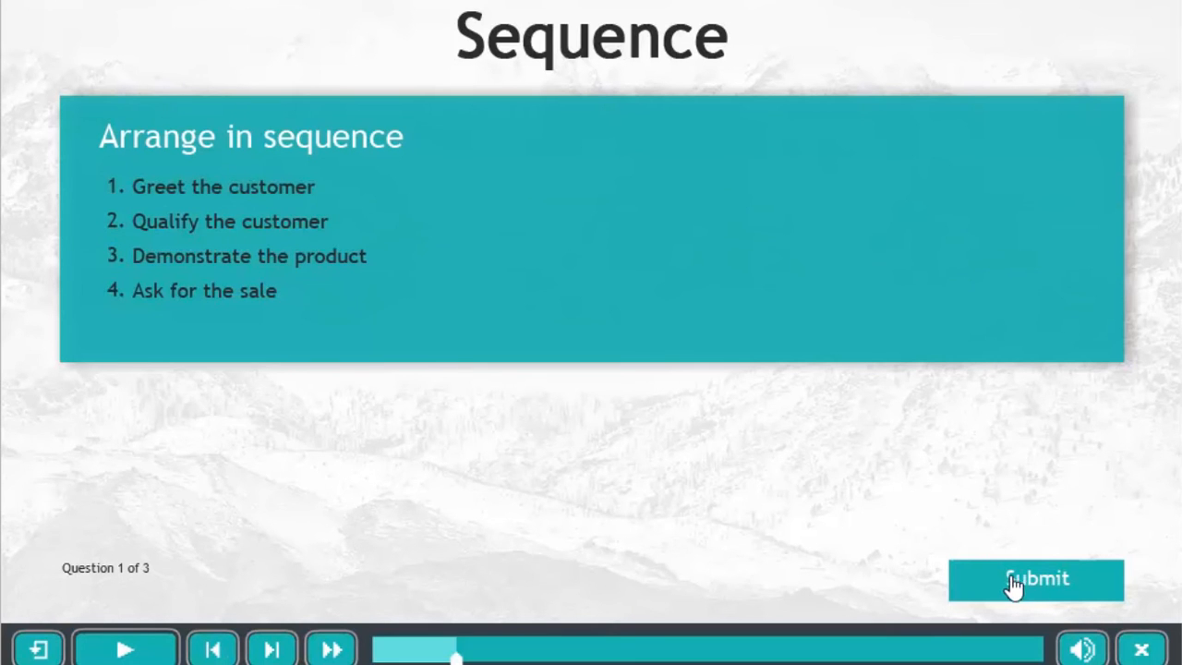
{"action": "left_click", "coordinate": [1037, 579]}
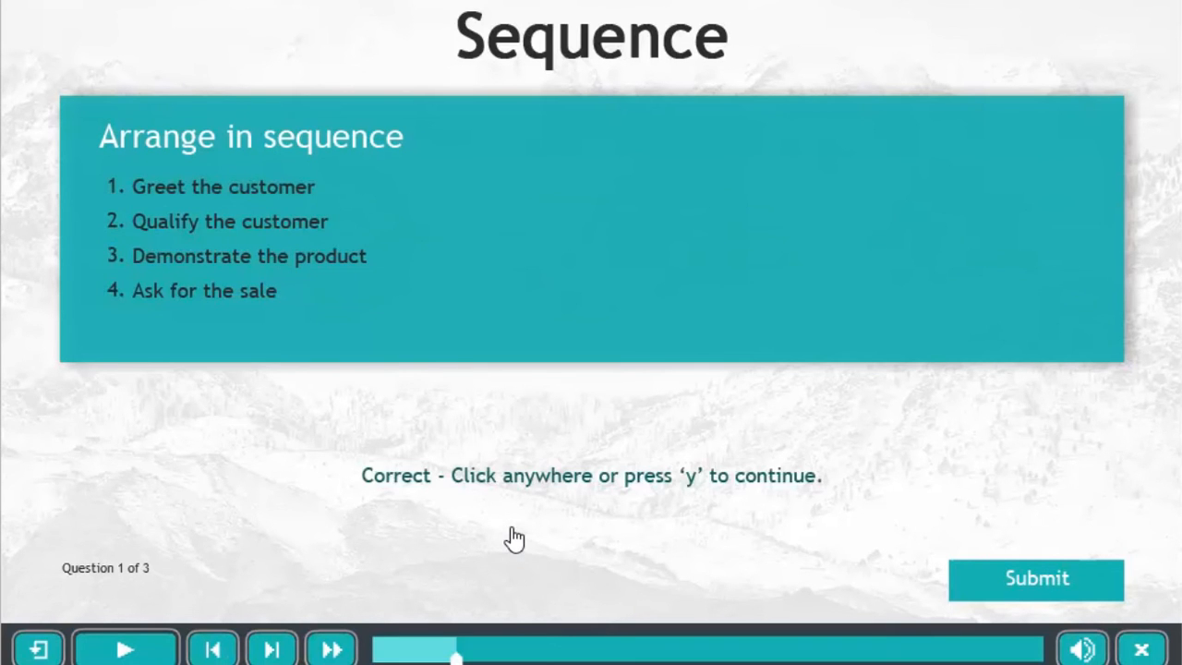
{"action": "left_click", "coordinate": [515, 539]}
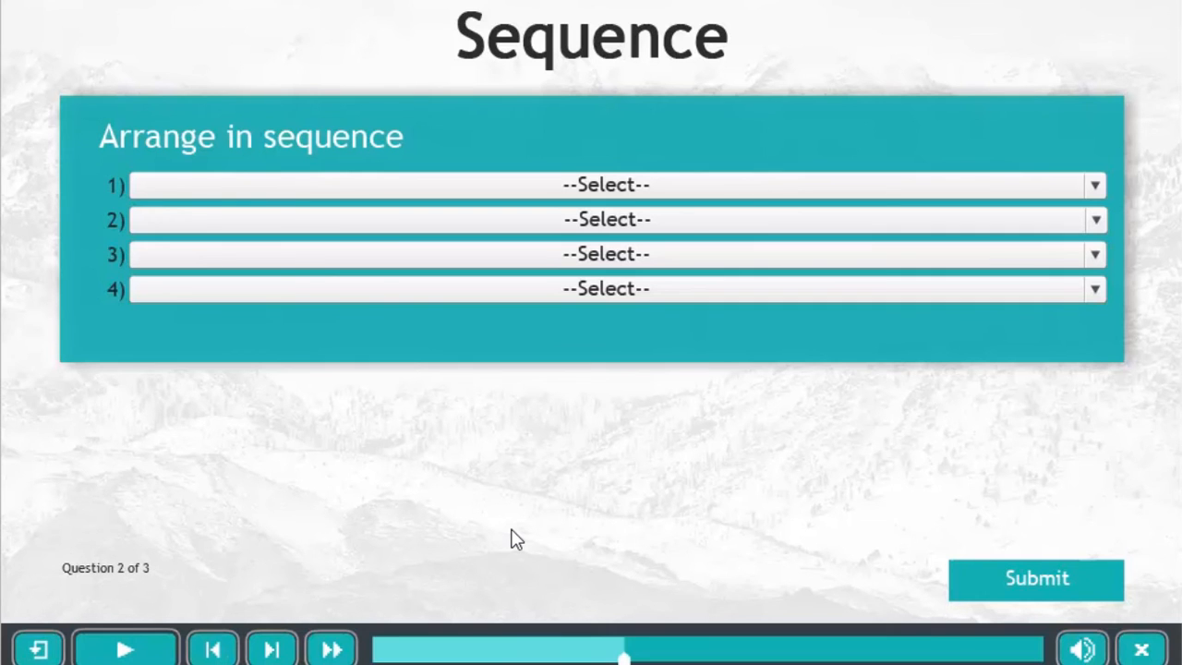
{"action": "mouse_move", "coordinate": [261, 317]}
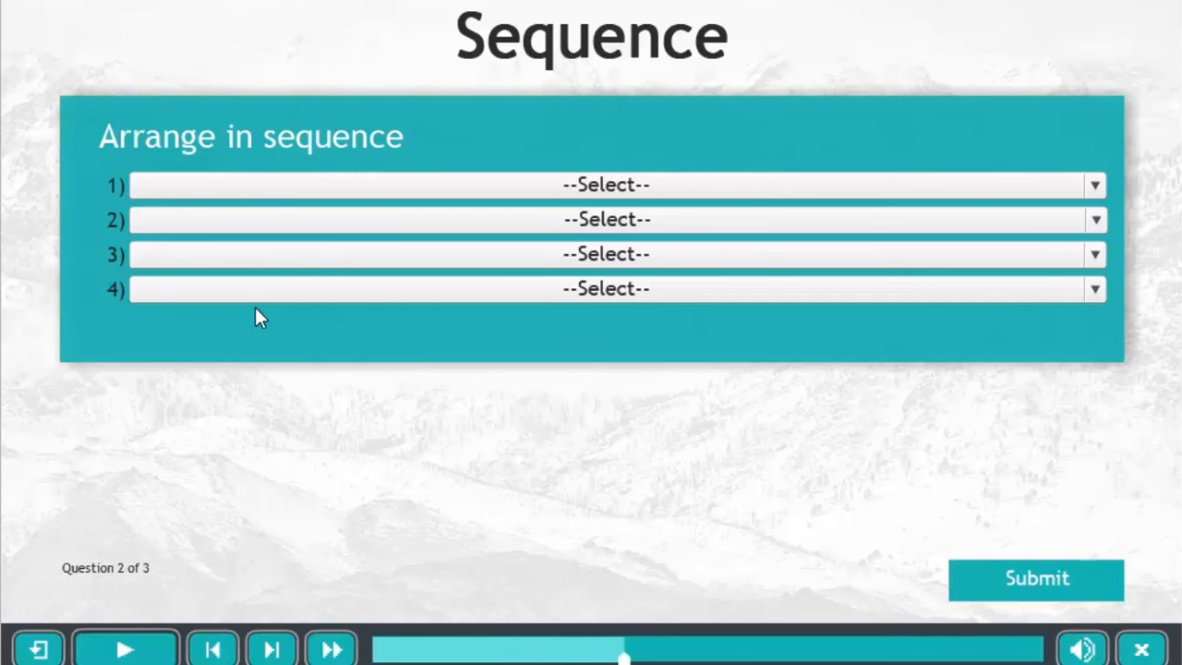
- Fill the numbered drop-downs with Greet, Qualify, and Demonstrate the product in order
{"action": "left_click", "coordinate": [605, 185]}
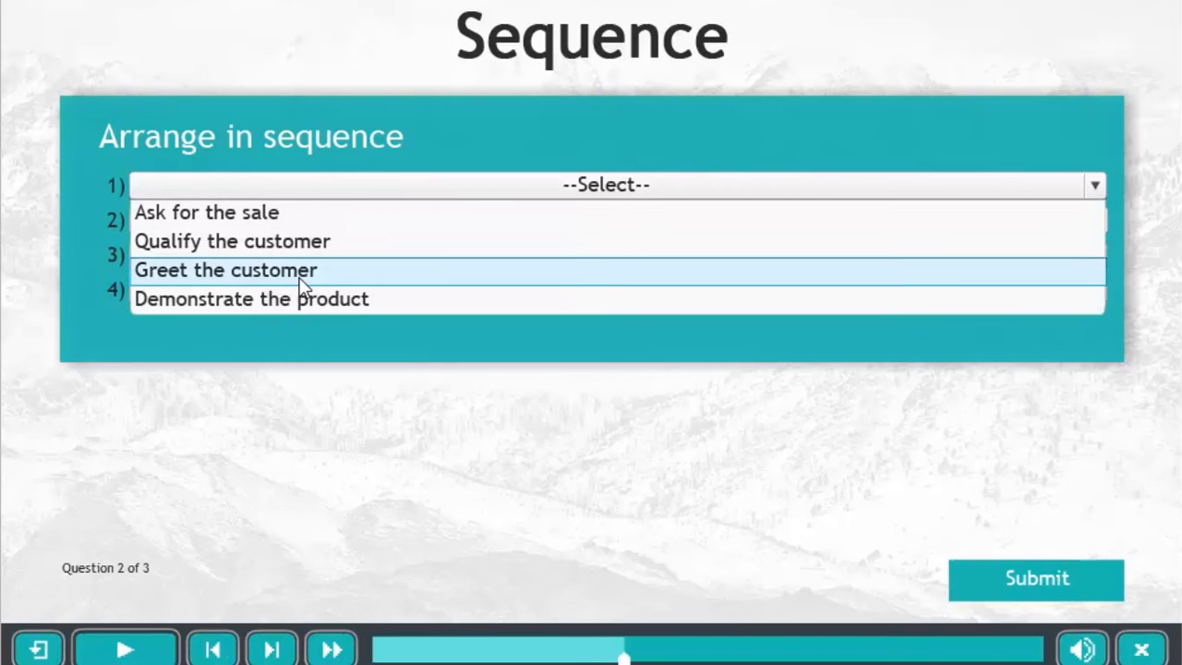
{"action": "left_click", "coordinate": [225, 270]}
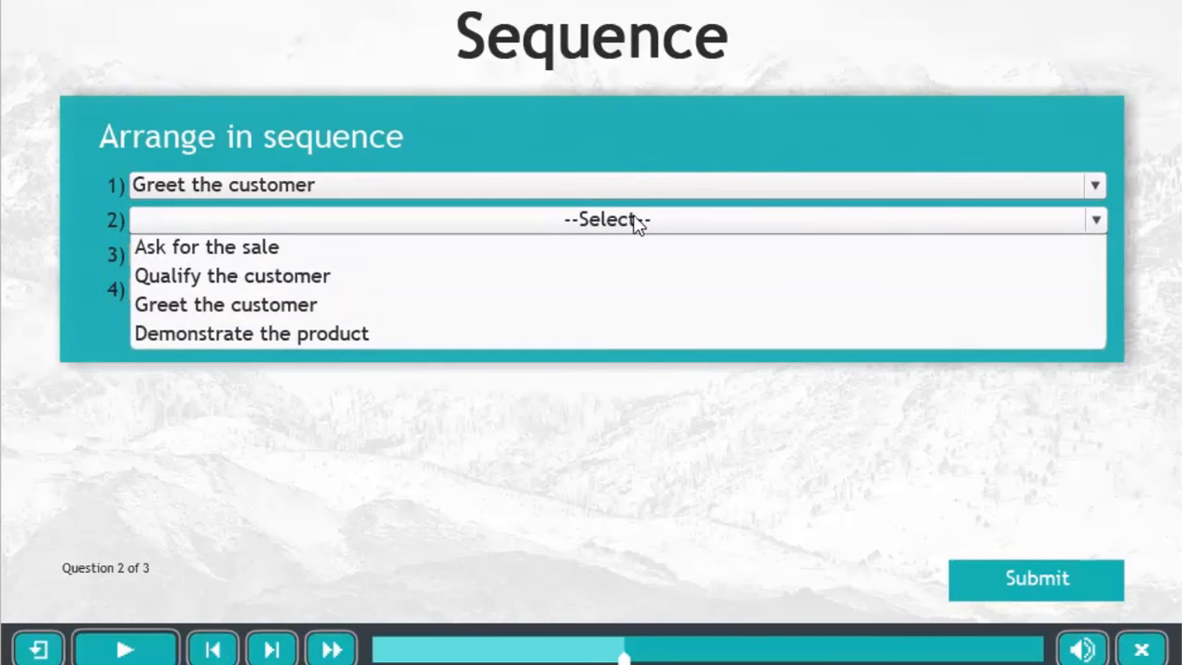
{"action": "left_click", "coordinate": [225, 304]}
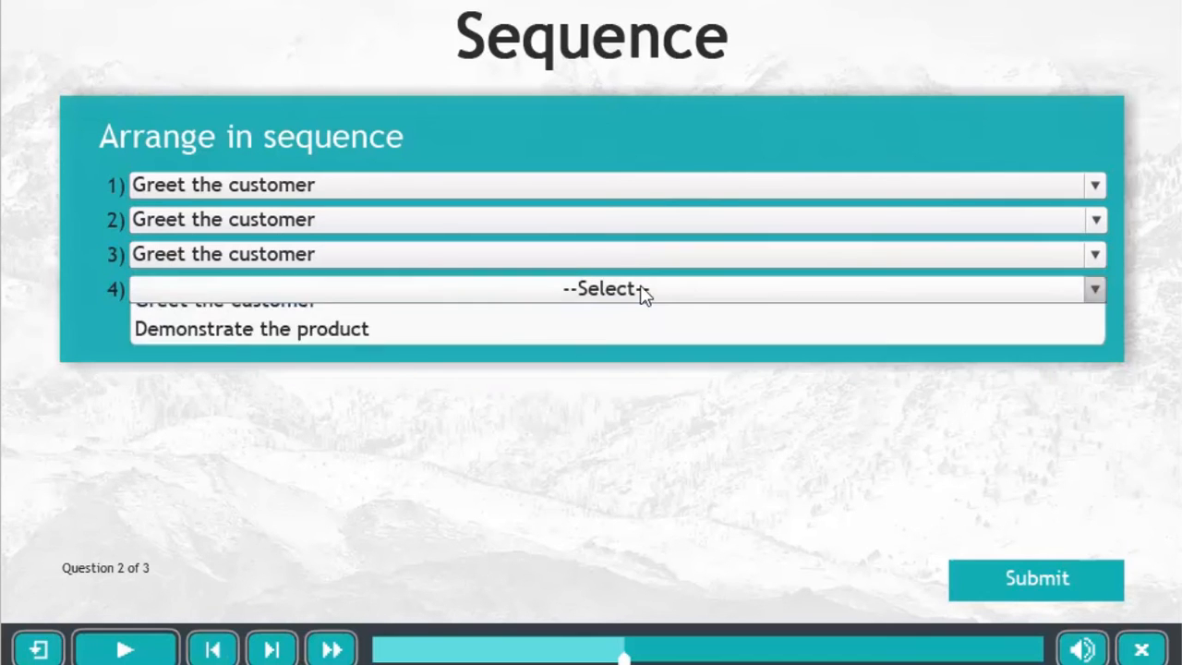
{"action": "left_click", "coordinate": [224, 300]}
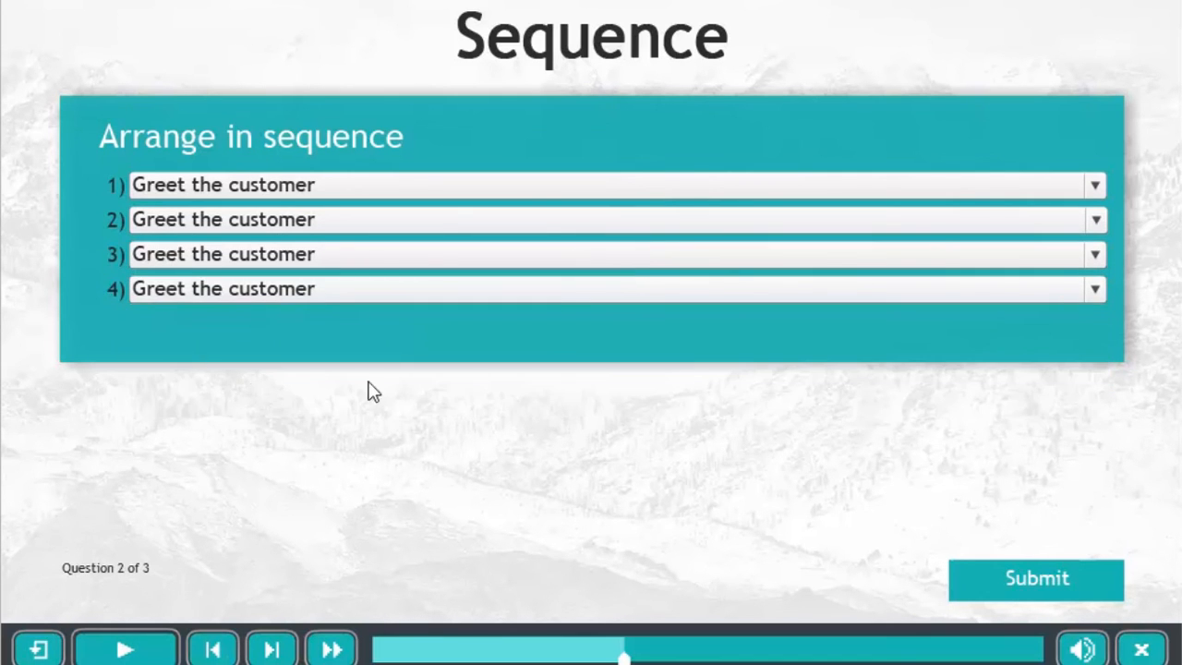
{"action": "left_click", "coordinate": [1095, 219]}
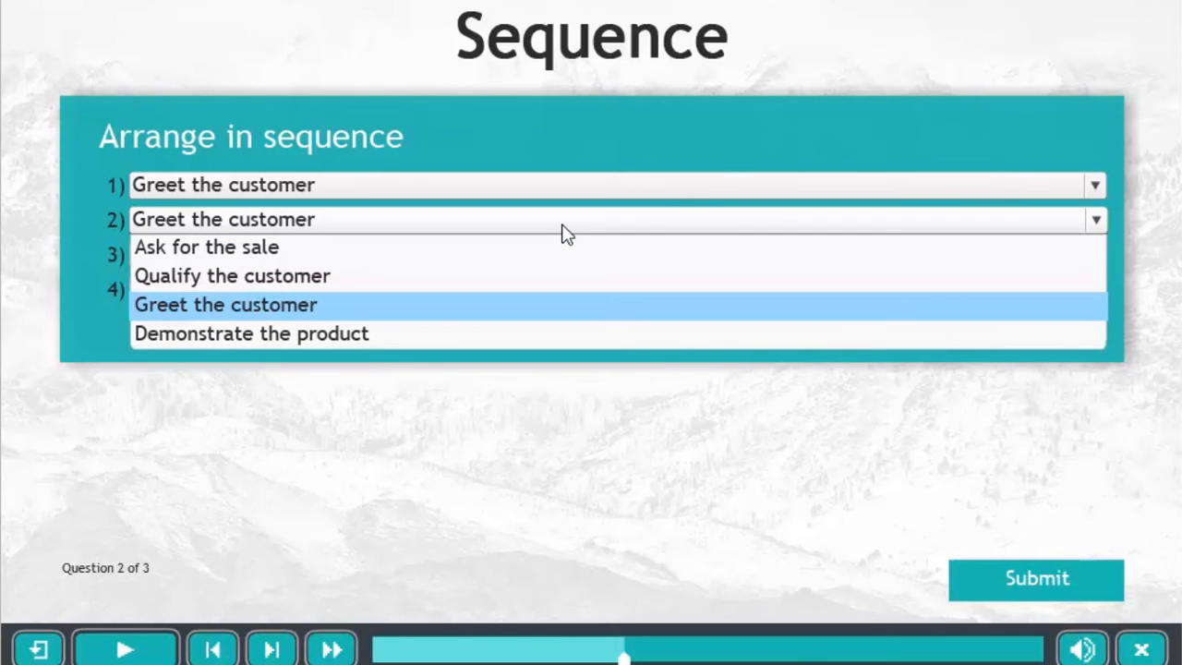
{"action": "mouse_move", "coordinate": [425, 244]}
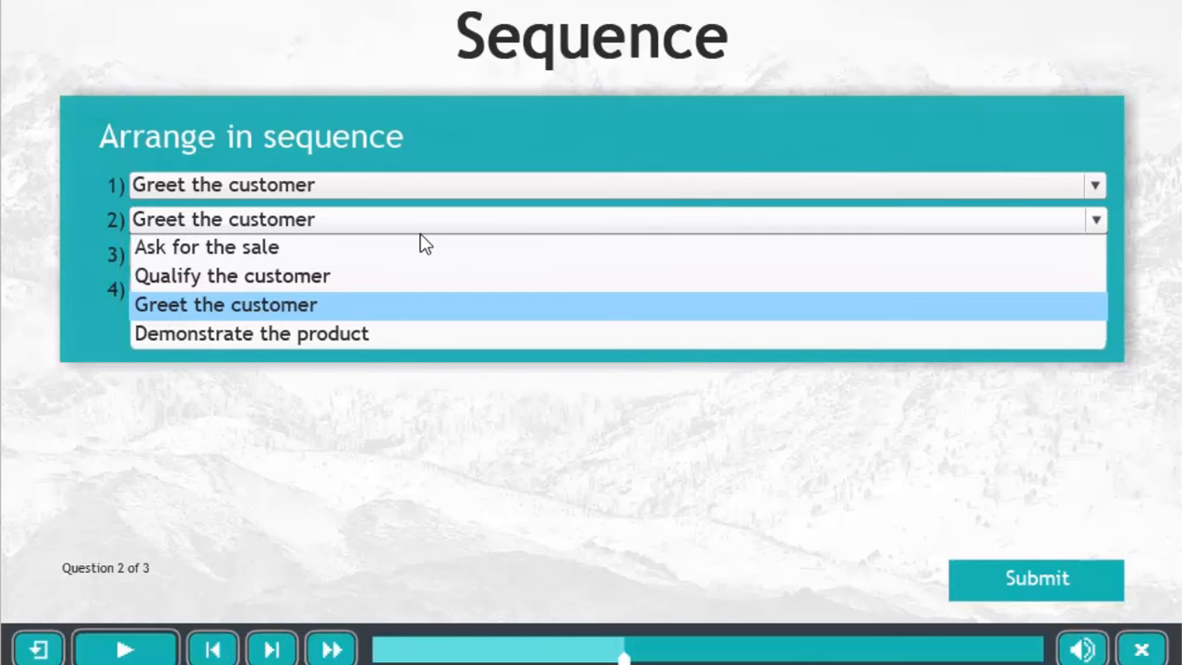
{"action": "left_click", "coordinate": [232, 275]}
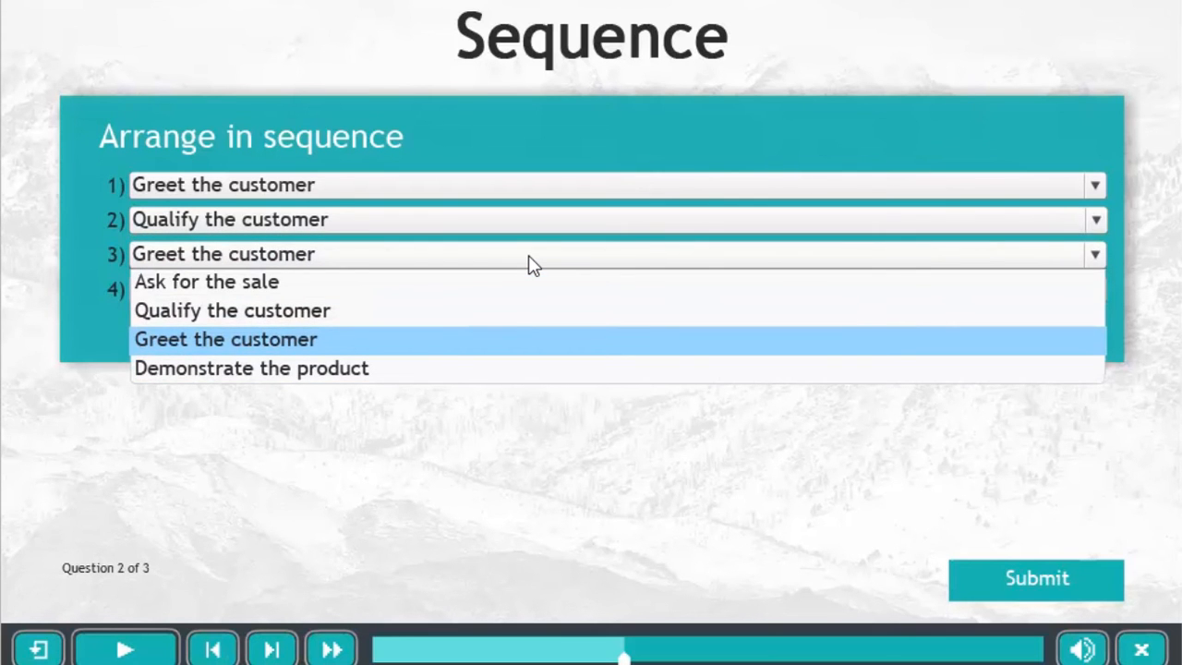
{"action": "mouse_move", "coordinate": [512, 262]}
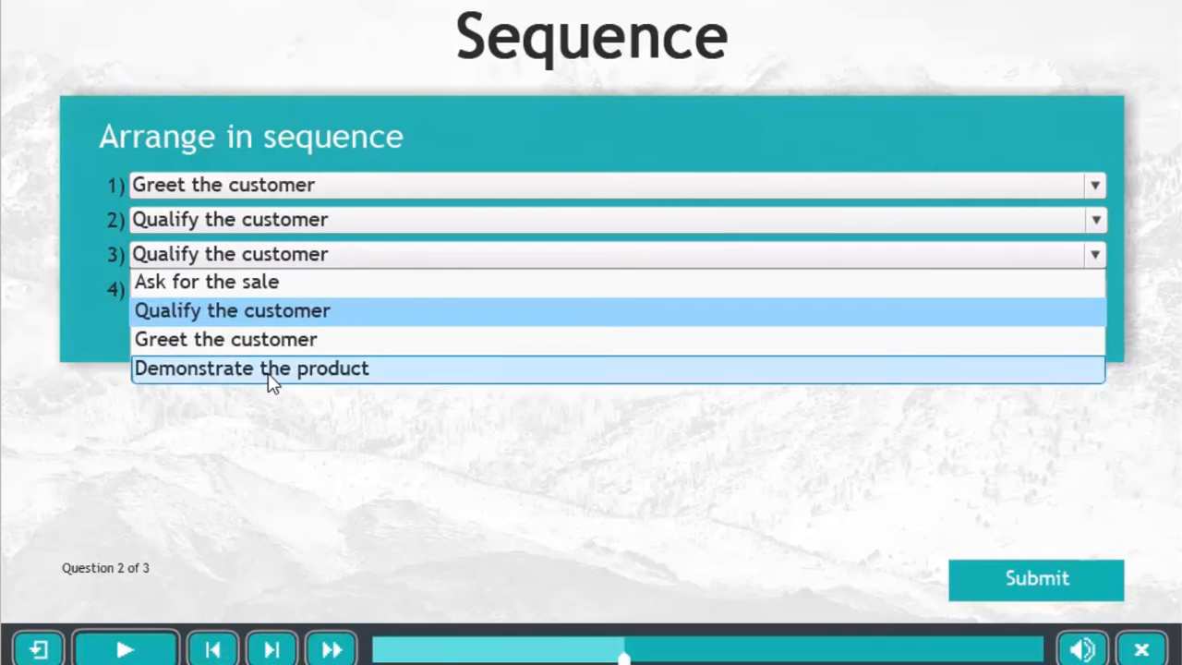
{"action": "left_click", "coordinate": [249, 368]}
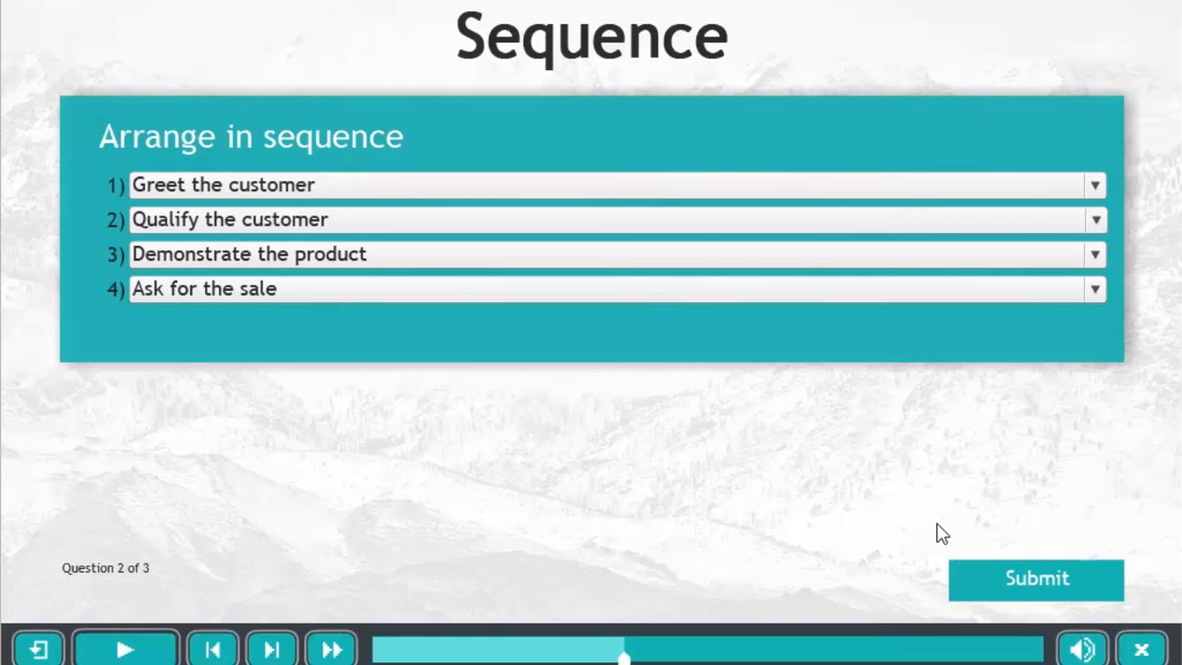
{"action": "mouse_move", "coordinate": [1048, 589]}
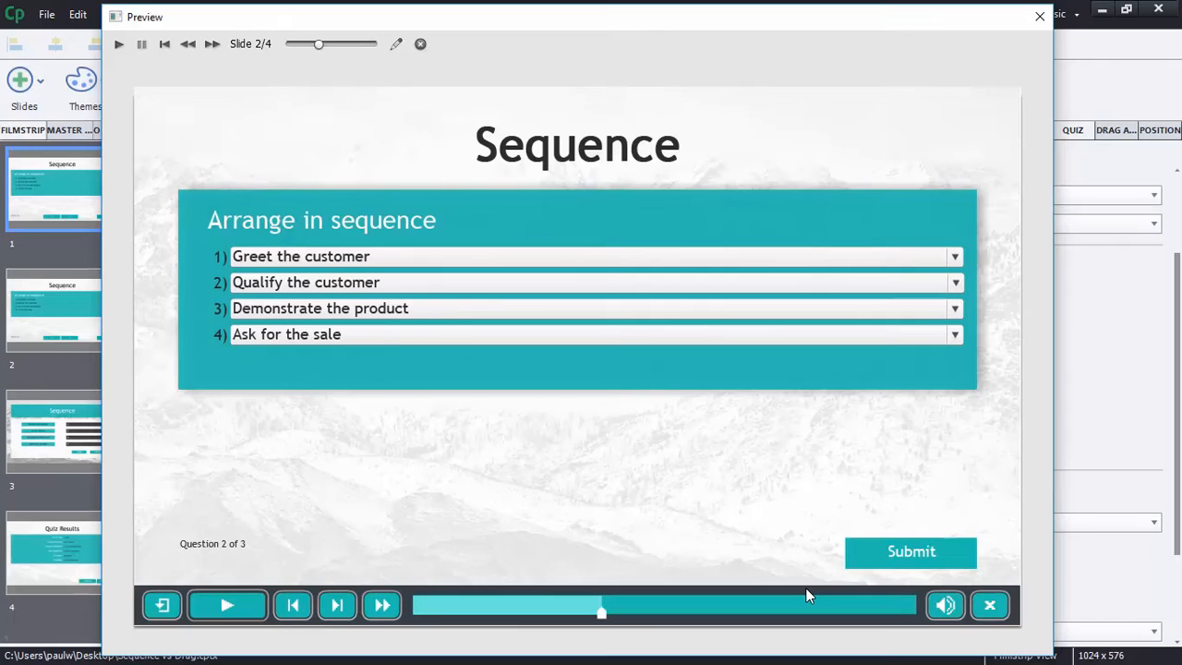
- Submit question 2, continue to the drag-and-drop slide, and close the preview window
{"action": "left_click", "coordinate": [910, 551]}
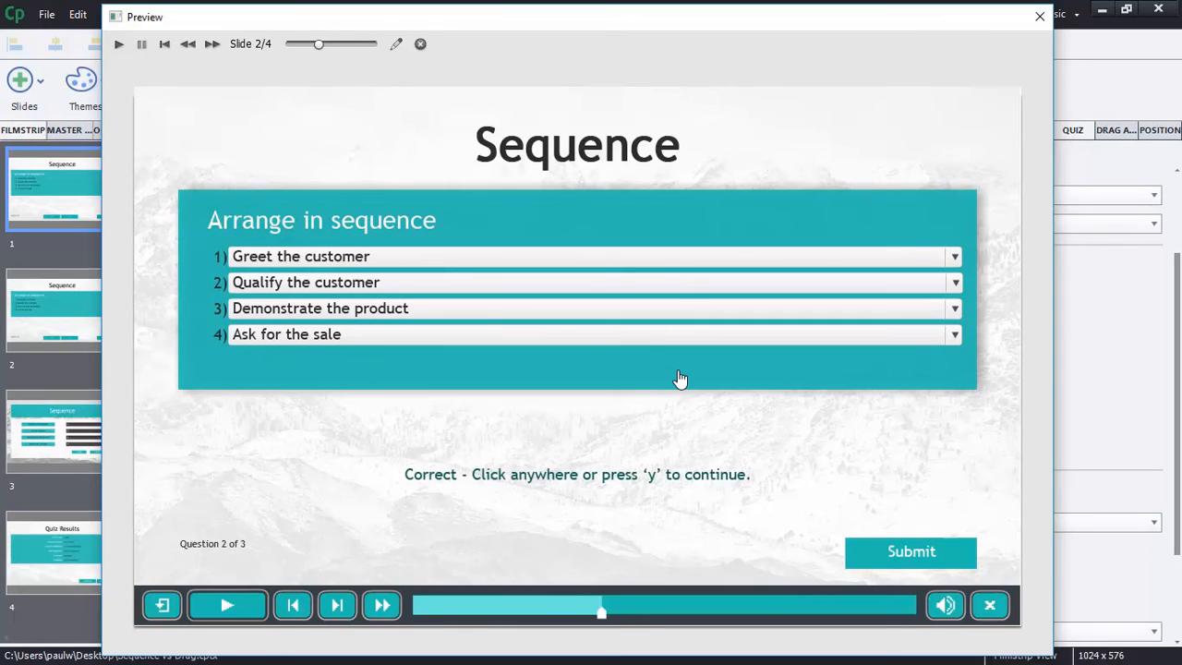
{"action": "left_click", "coordinate": [681, 378]}
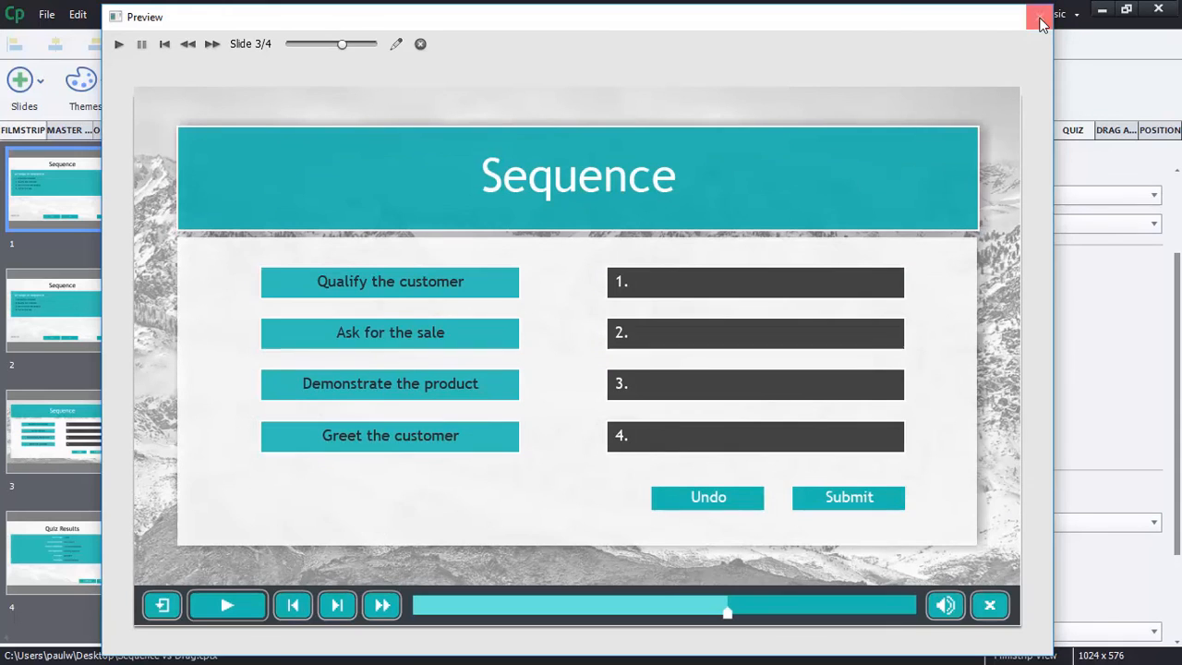
{"action": "left_click", "coordinate": [1039, 14]}
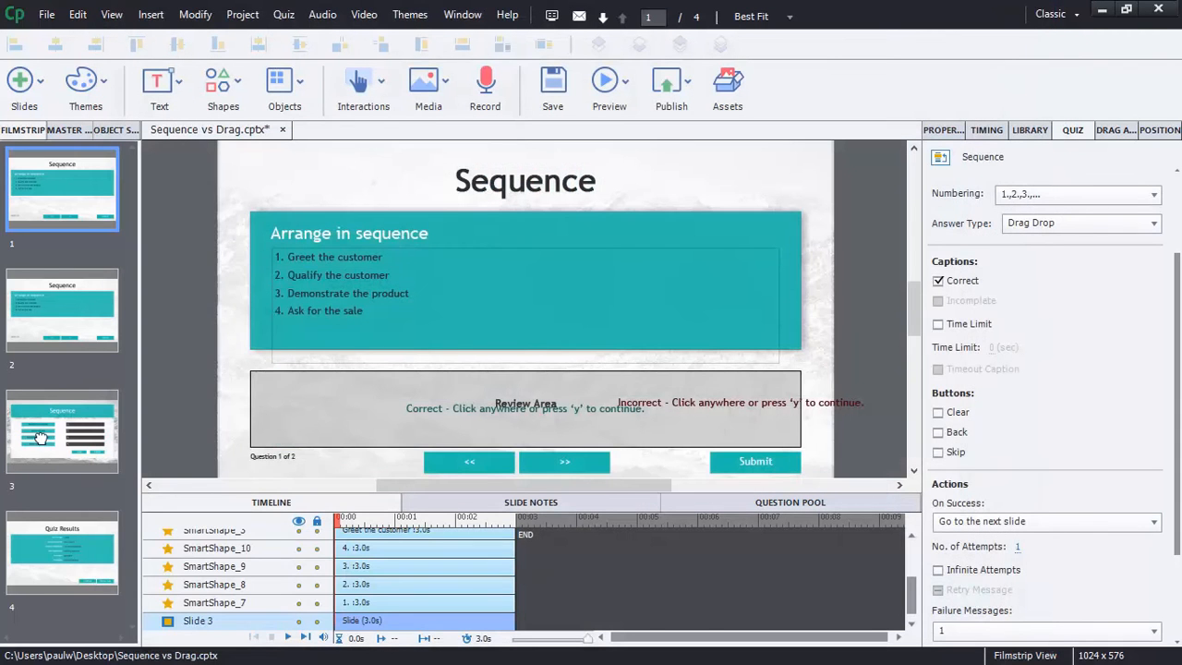
- Select slide 3, the drag-and-drop Sequence slide, and open the Preview options
{"action": "left_click", "coordinate": [62, 431]}
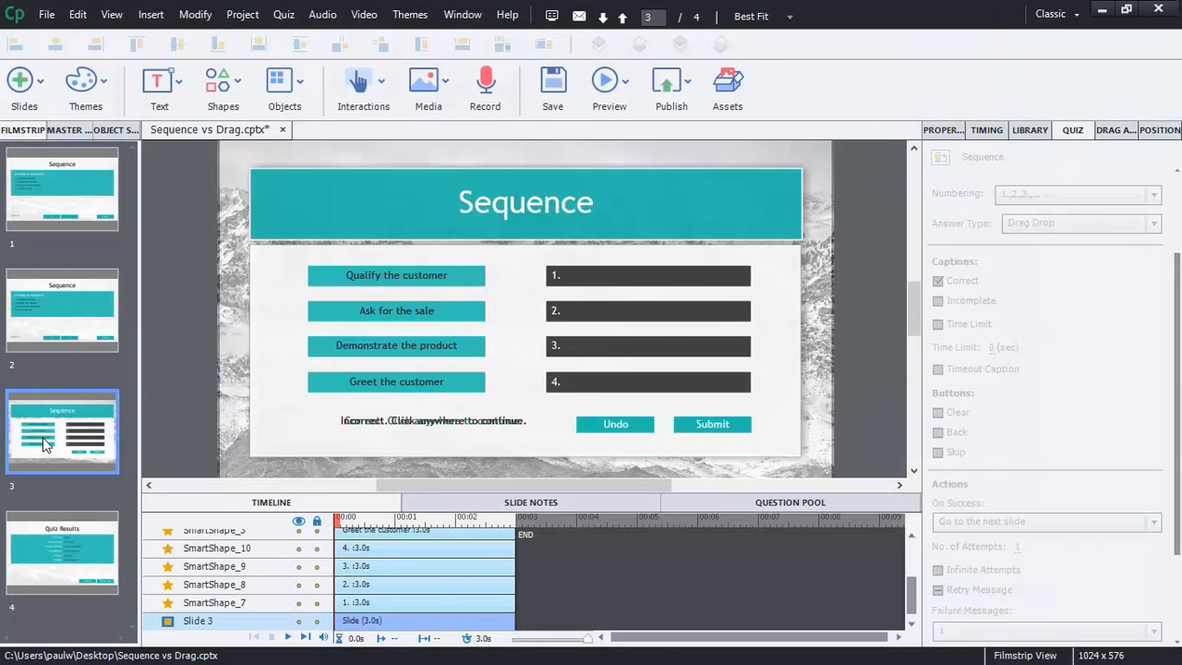
{"action": "mouse_move", "coordinate": [653, 318]}
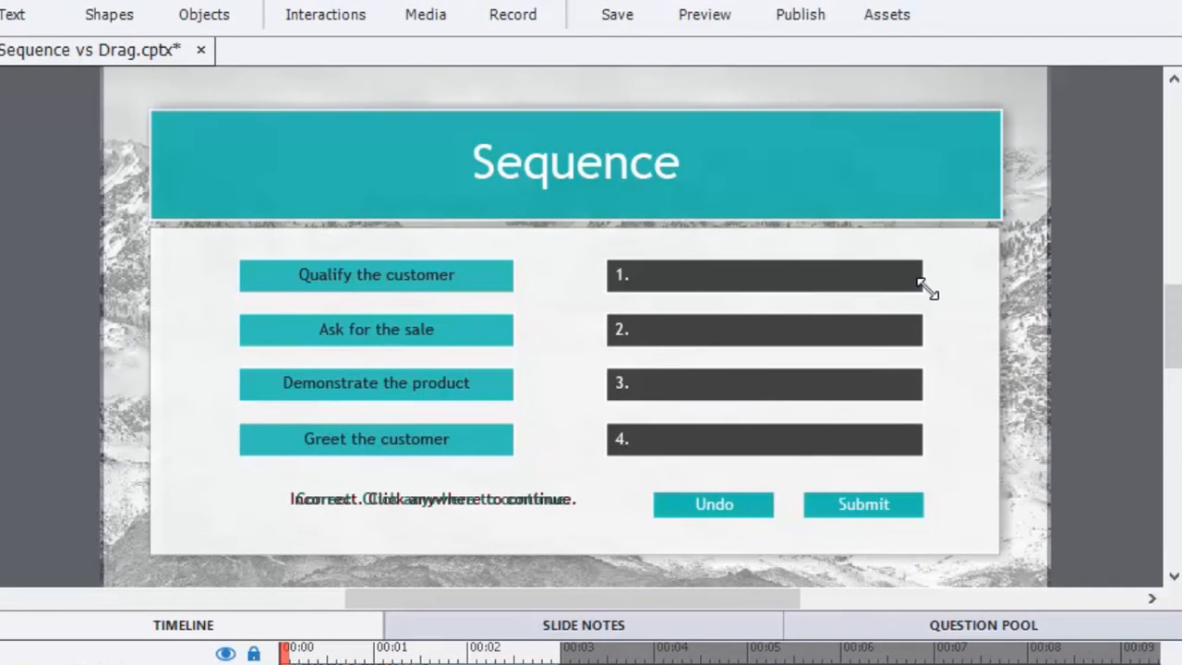
{"action": "mouse_move", "coordinate": [914, 283]}
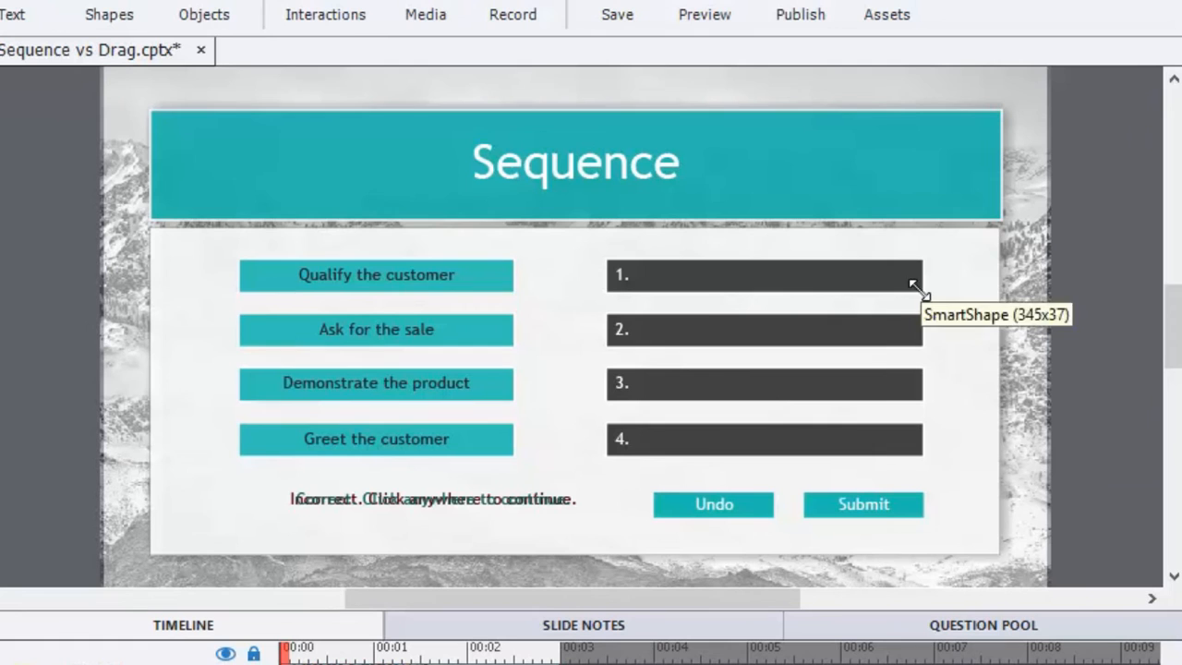
{"action": "mouse_move", "coordinate": [799, 478]}
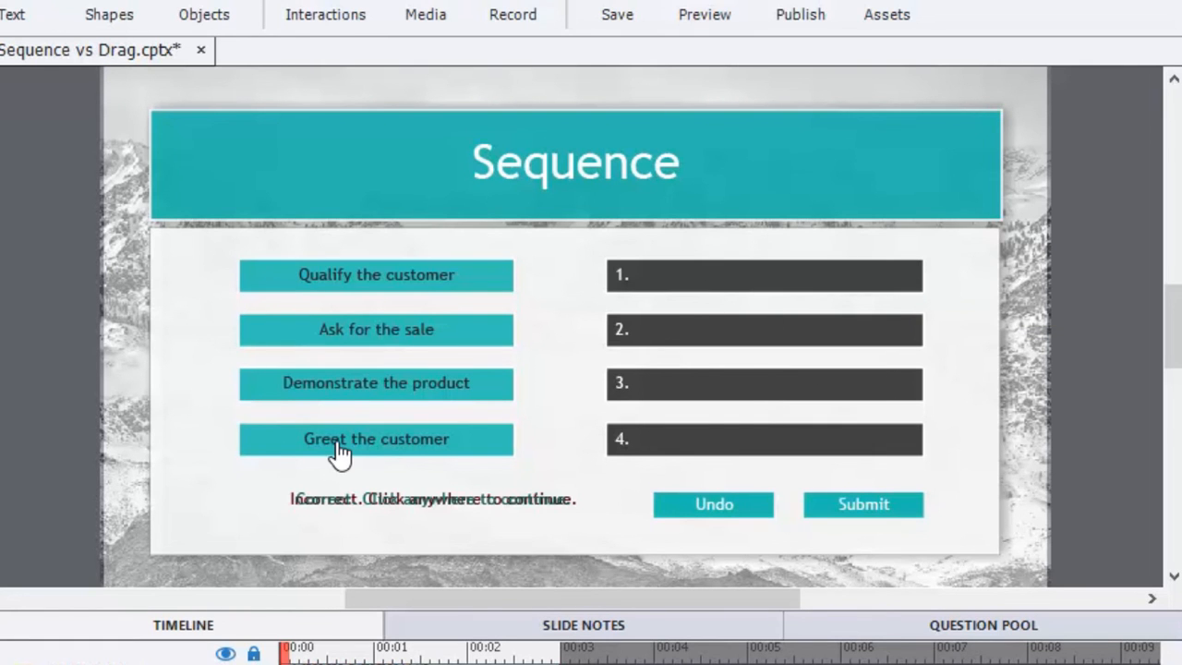
{"action": "mouse_move", "coordinate": [372, 522]}
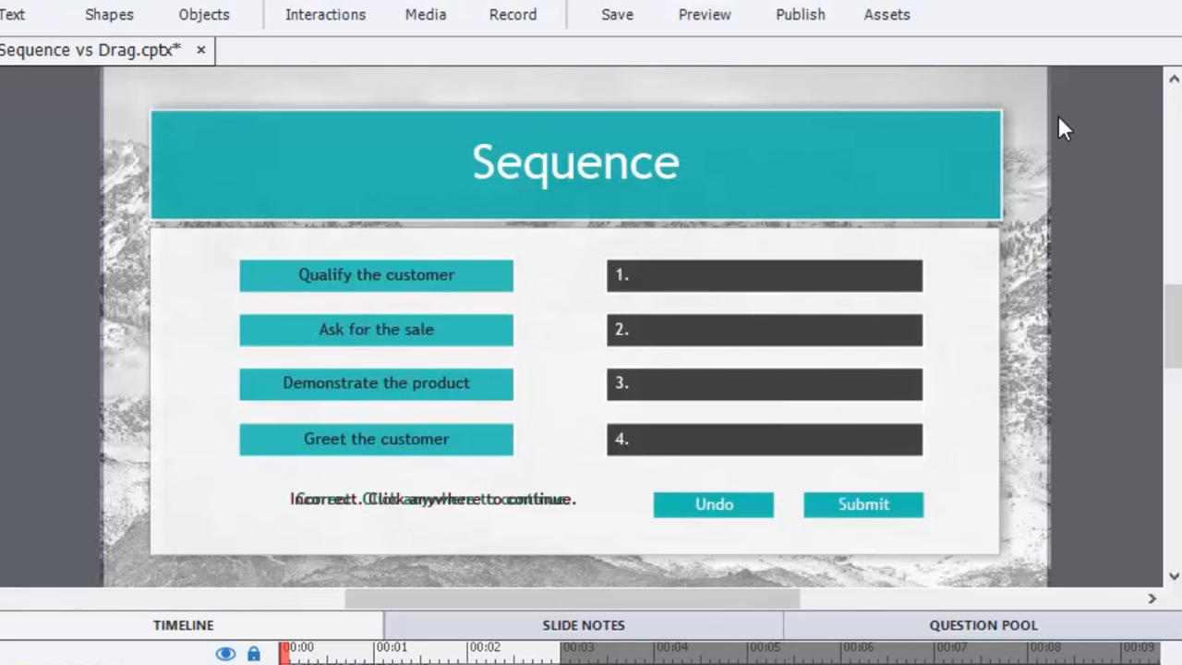
{"action": "mouse_move", "coordinate": [912, 300]}
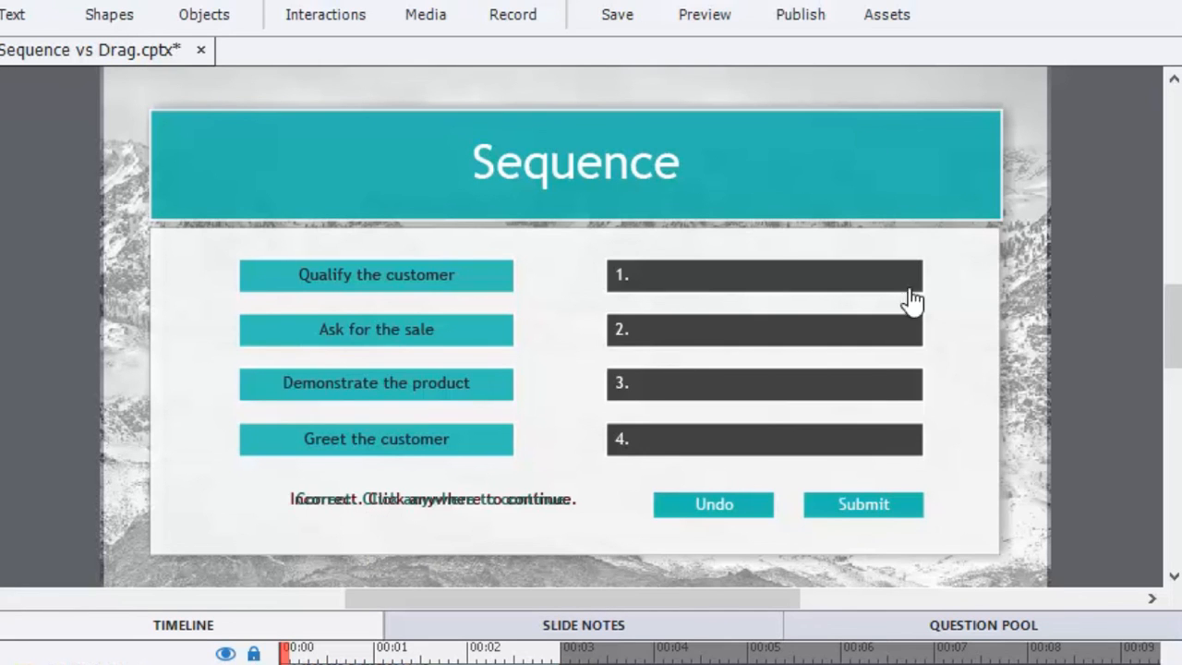
{"action": "mouse_move", "coordinate": [425, 286]}
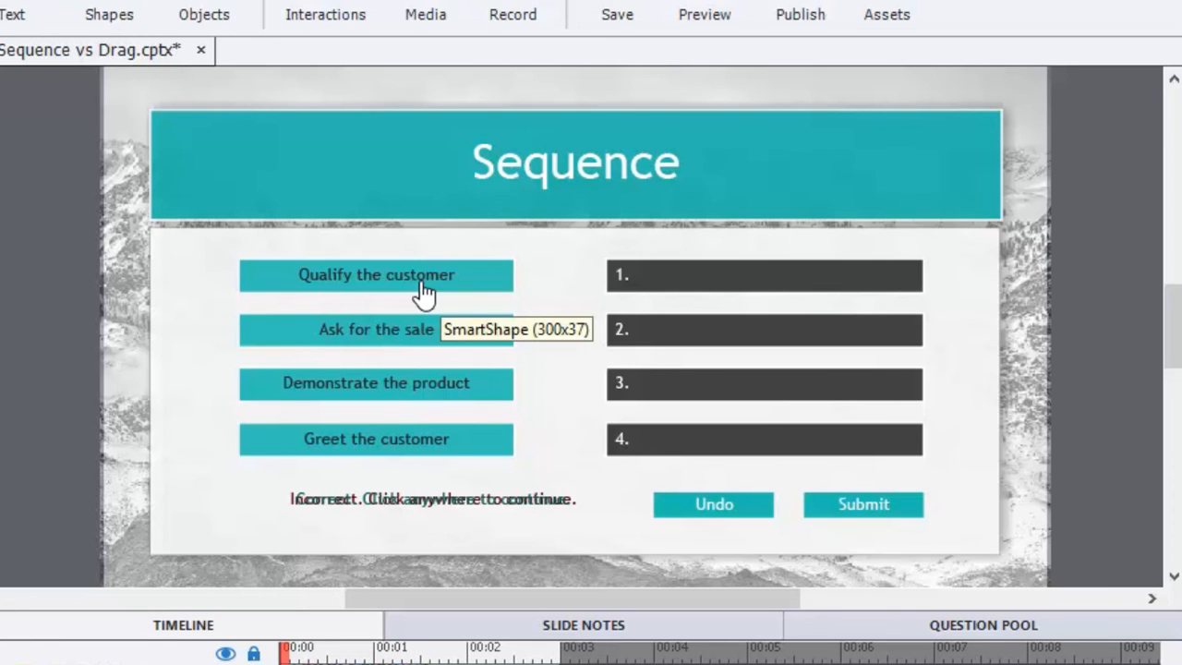
{"action": "mouse_move", "coordinate": [813, 281]}
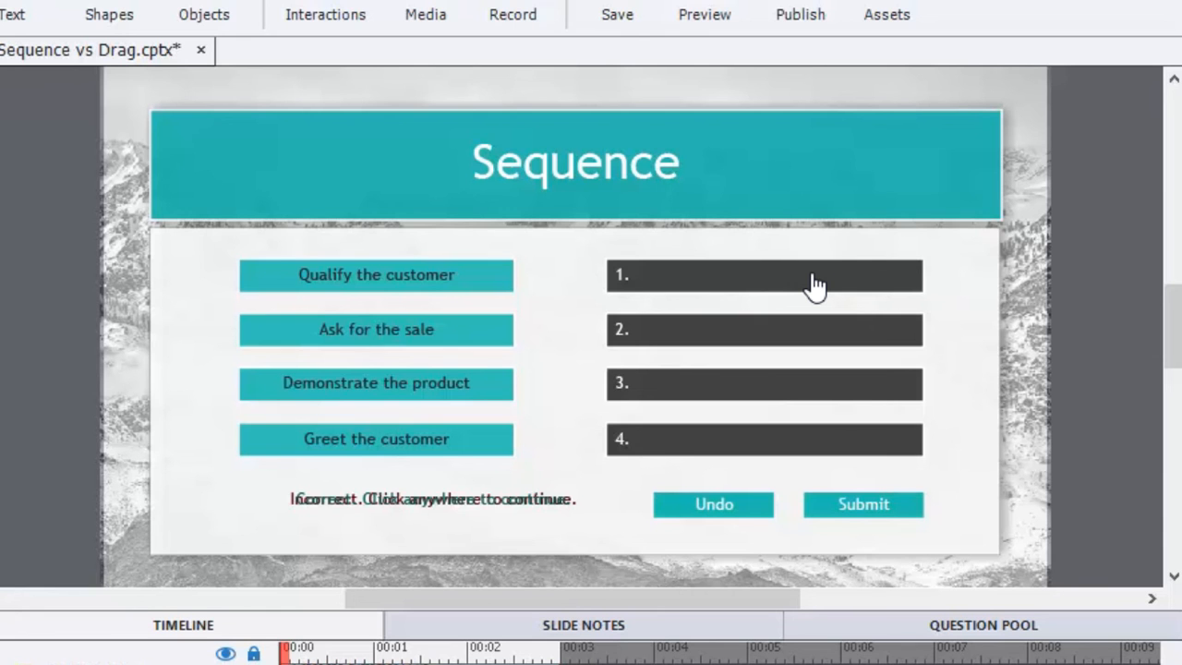
{"action": "left_click", "coordinate": [704, 13]}
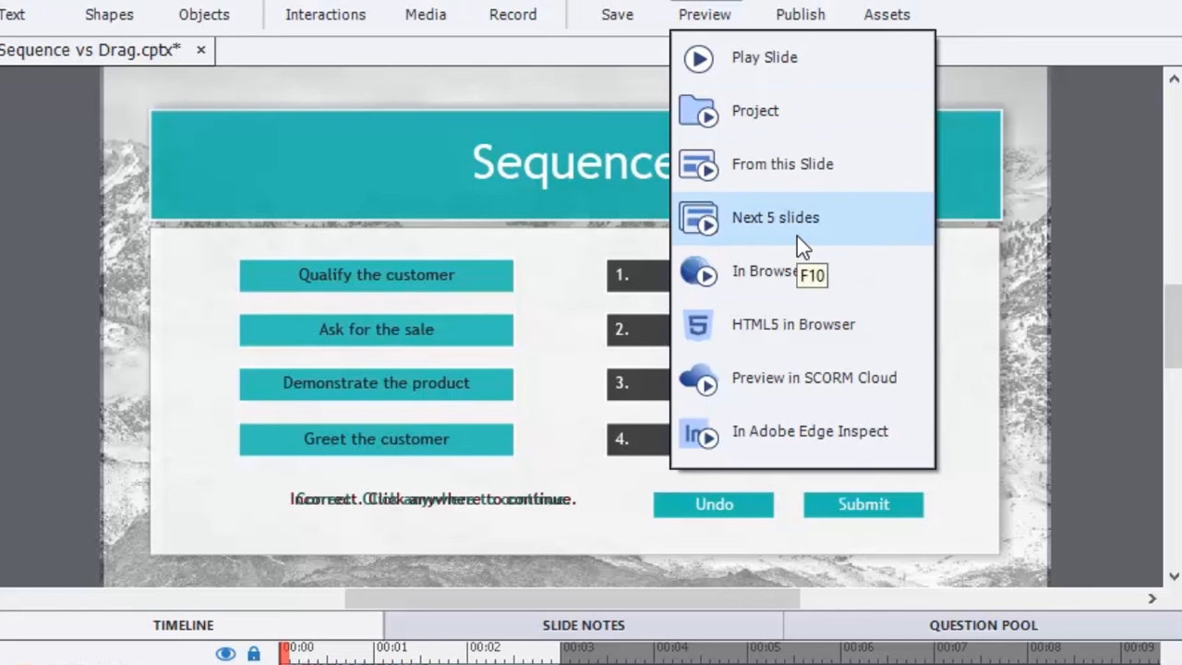
- Preview the next 5 slides starting from the drag-and-drop Sequence slide
{"action": "left_click", "coordinate": [775, 217]}
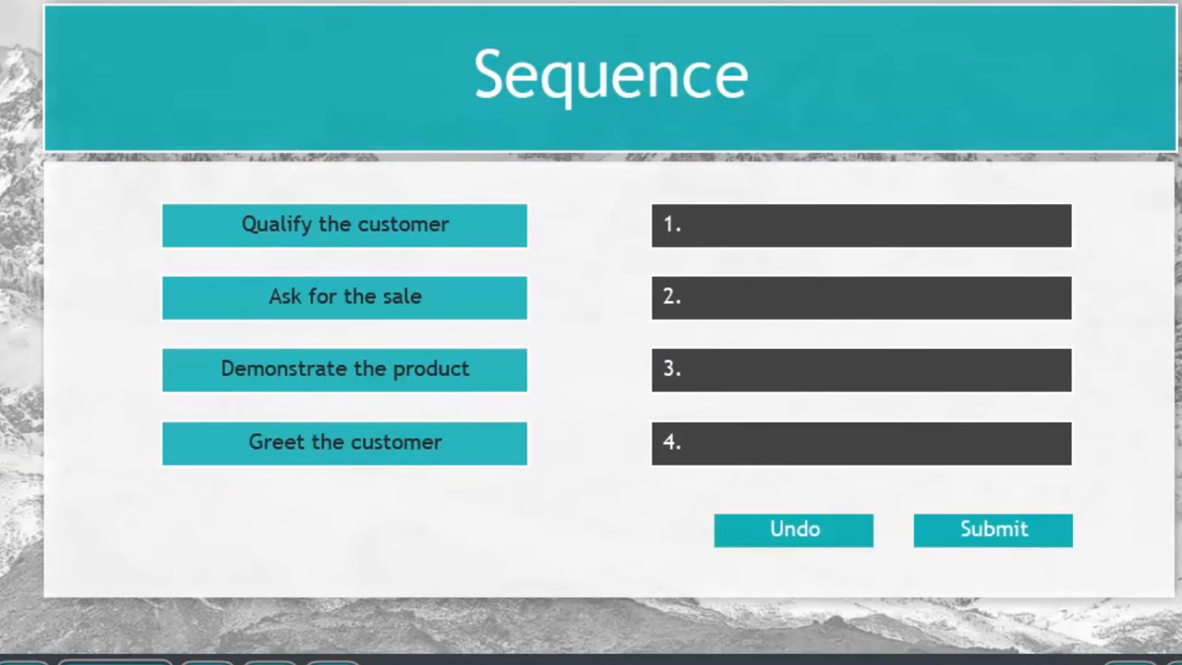
{"action": "mouse_move", "coordinate": [396, 500]}
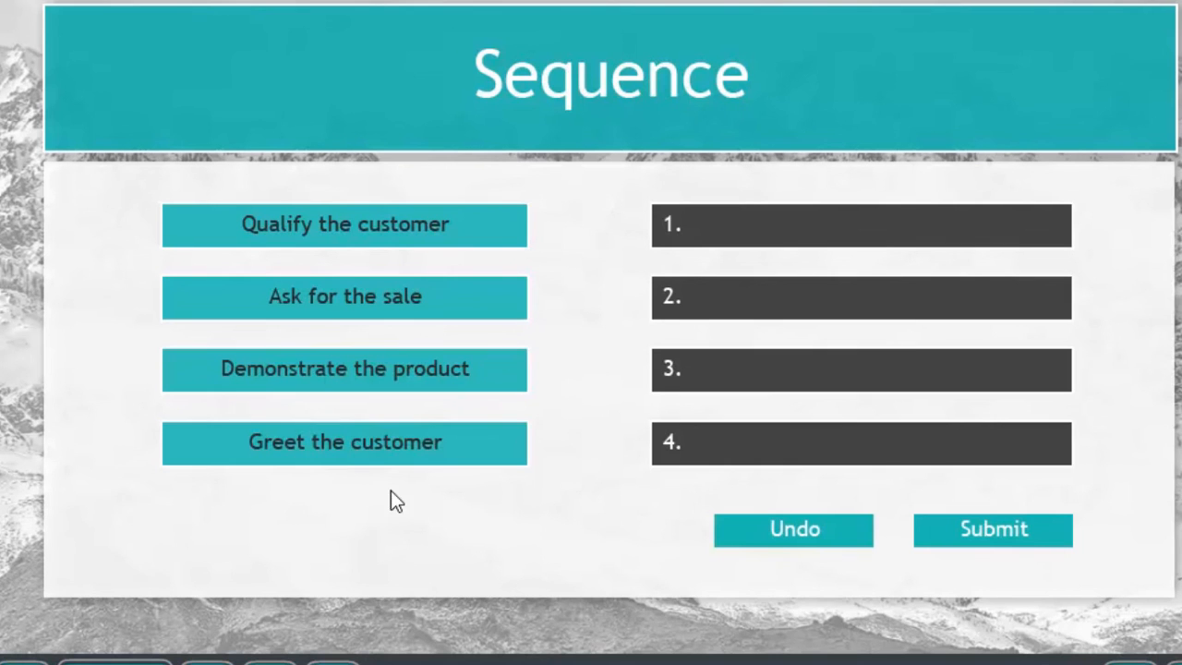
{"action": "mouse_move", "coordinate": [360, 503]}
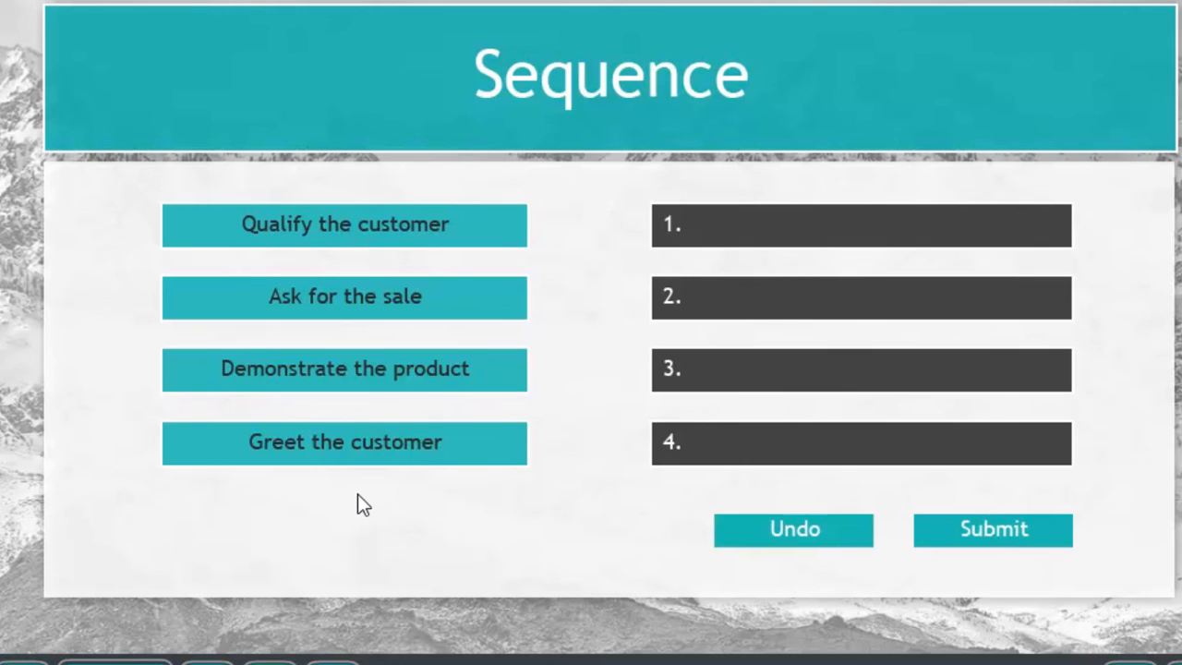
{"action": "mouse_move", "coordinate": [316, 430]}
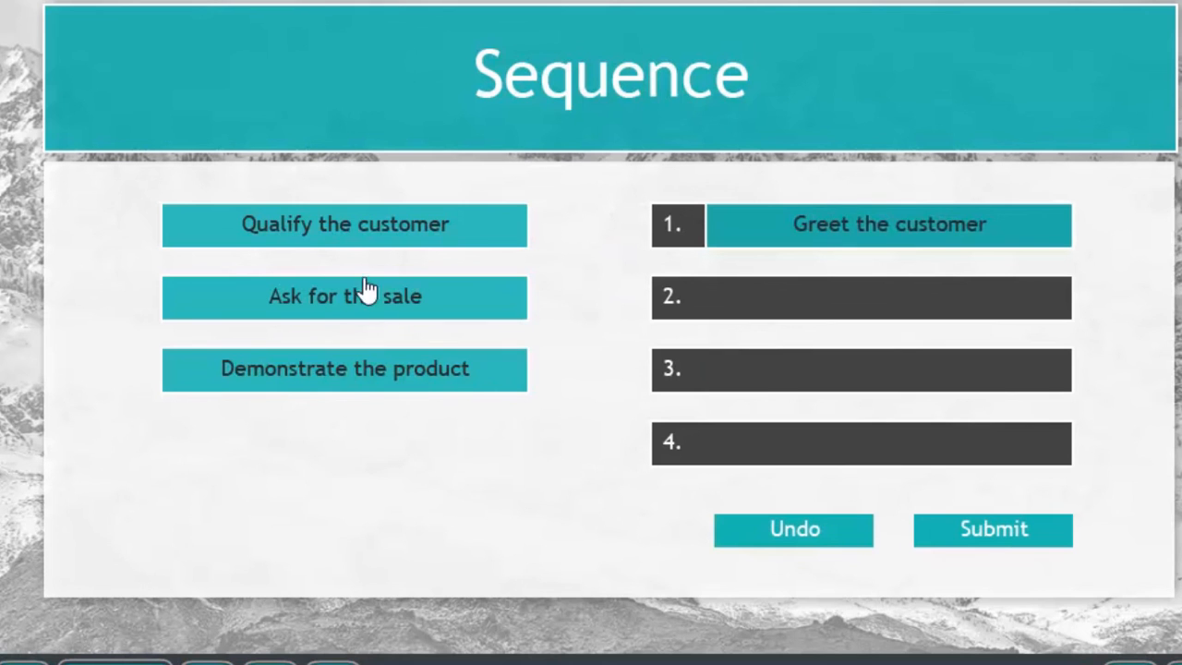
- Place Qualify the customer and Demonstrate the product into their slots, reaching 10/10 Quiz Results
{"action": "left_click", "coordinate": [345, 224]}
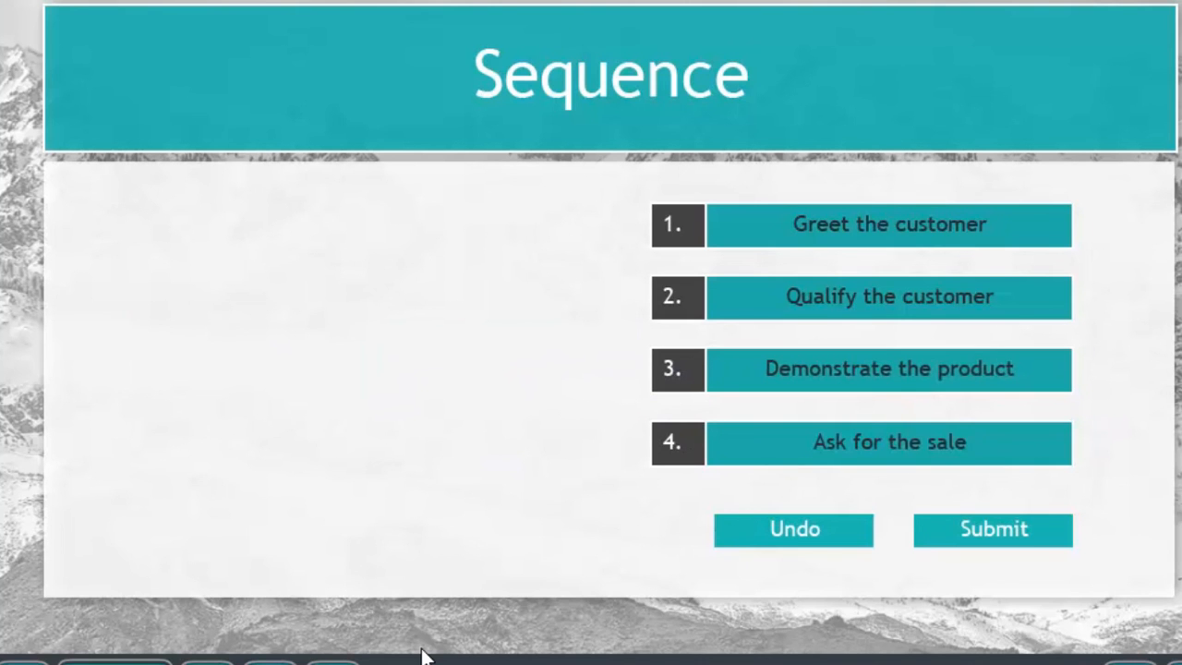
{"action": "mouse_move", "coordinate": [498, 303]}
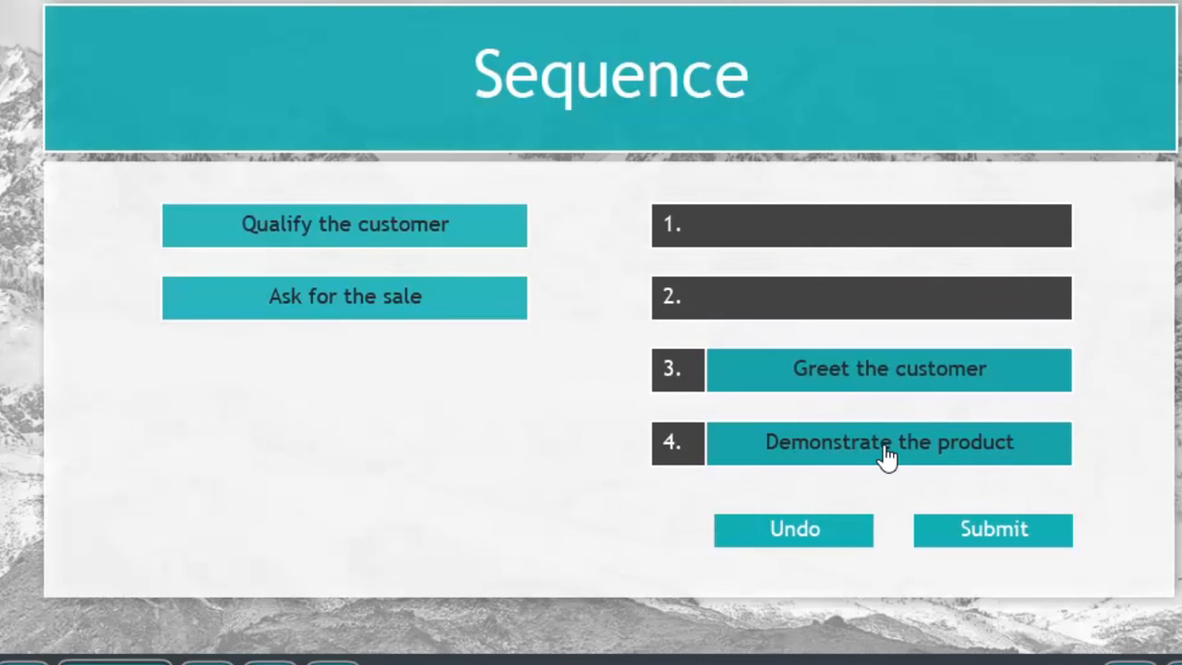
{"action": "left_click_drag", "start_coordinate": [888, 441], "coordinate": [850, 351]}
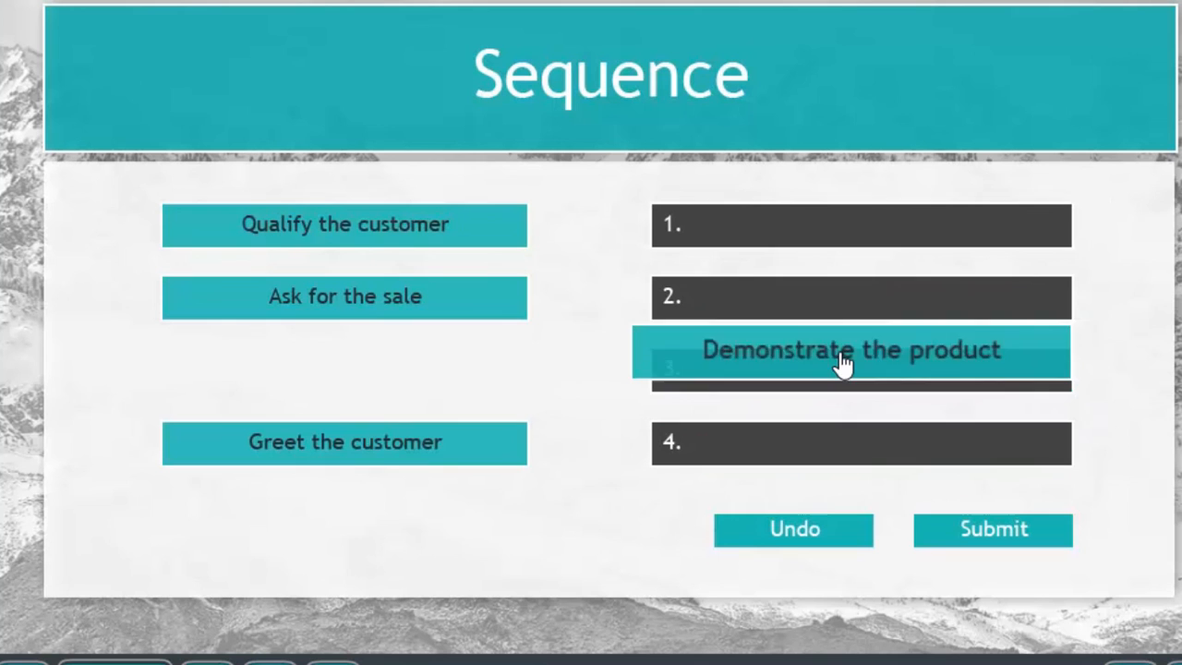
{"action": "left_click_drag", "start_coordinate": [849, 350], "coordinate": [887, 423]}
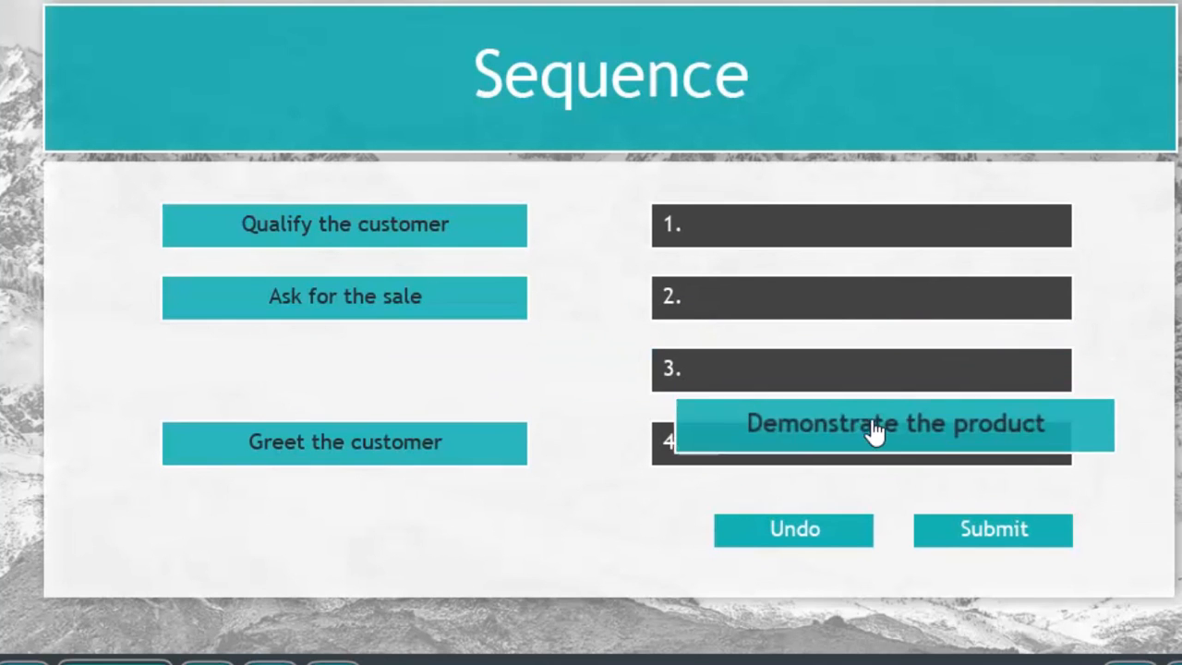
{"action": "left_click_drag", "start_coordinate": [894, 424], "coordinate": [889, 368]}
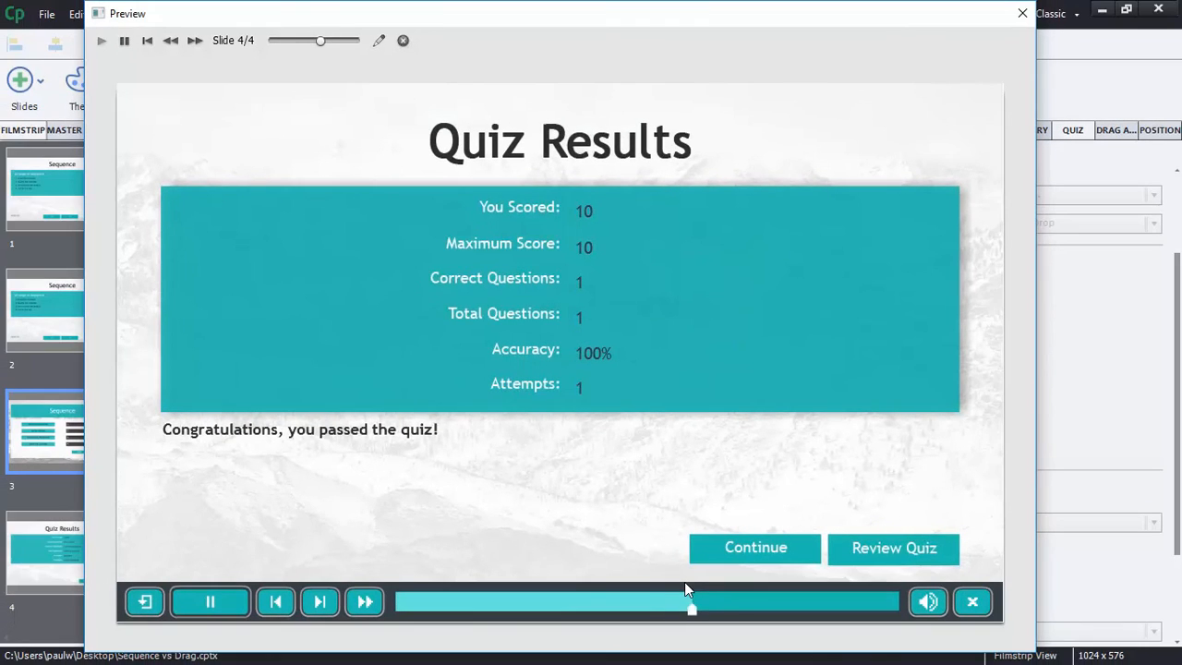
{"action": "left_click", "coordinate": [209, 601]}
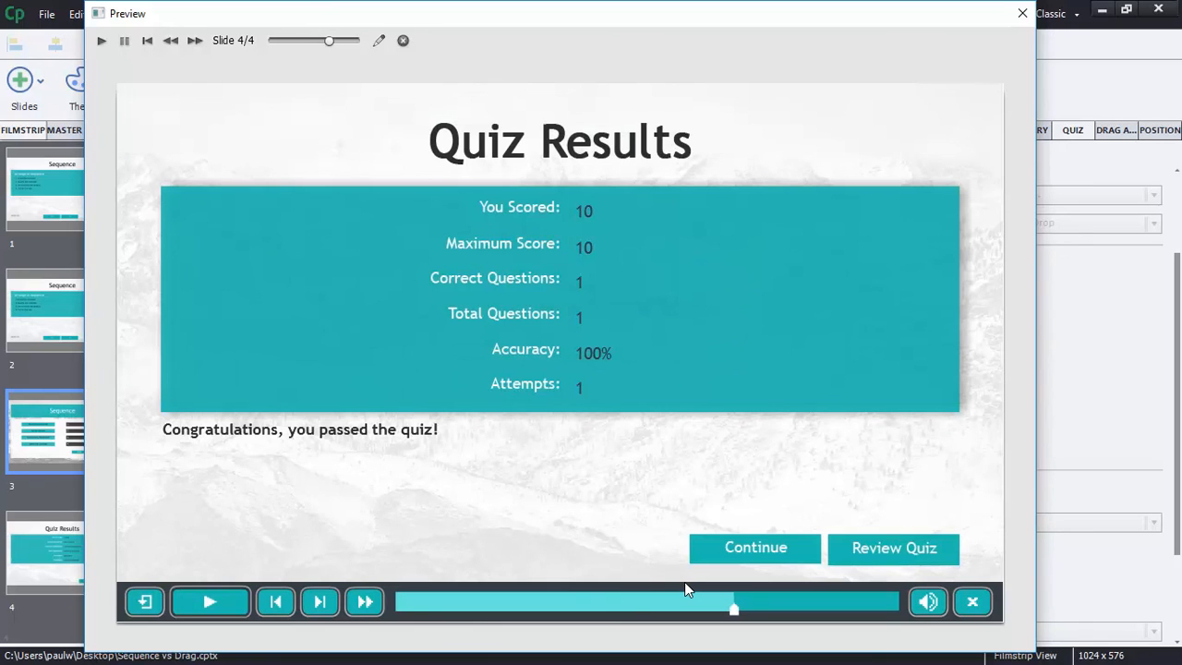